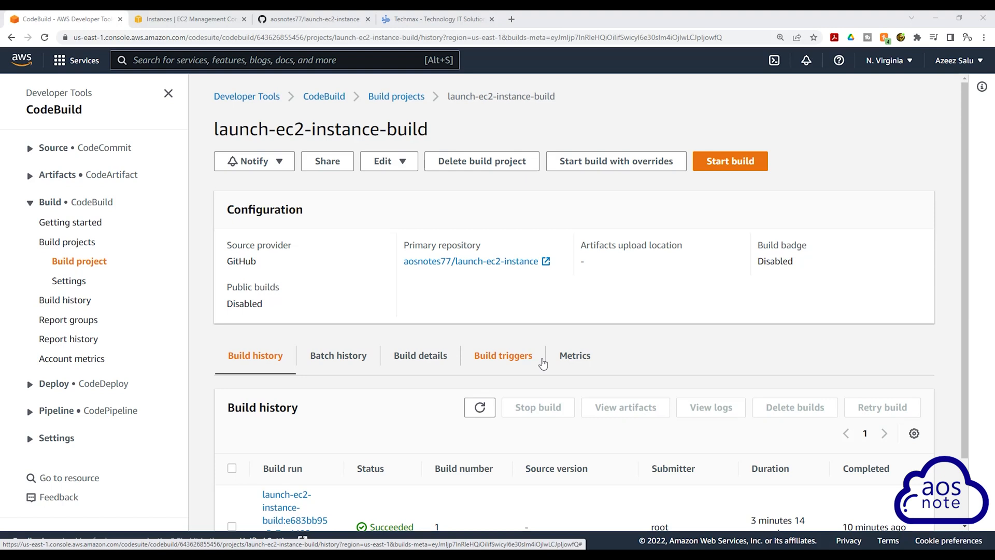
{"action": "mouse_move", "coordinate": [391, 386]}
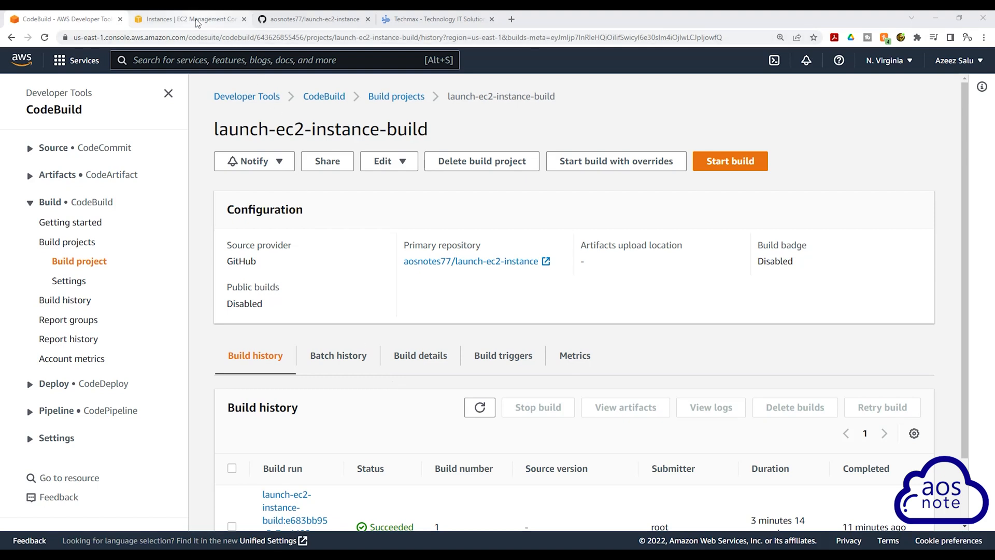
{"action": "mouse_move", "coordinate": [326, 410]}
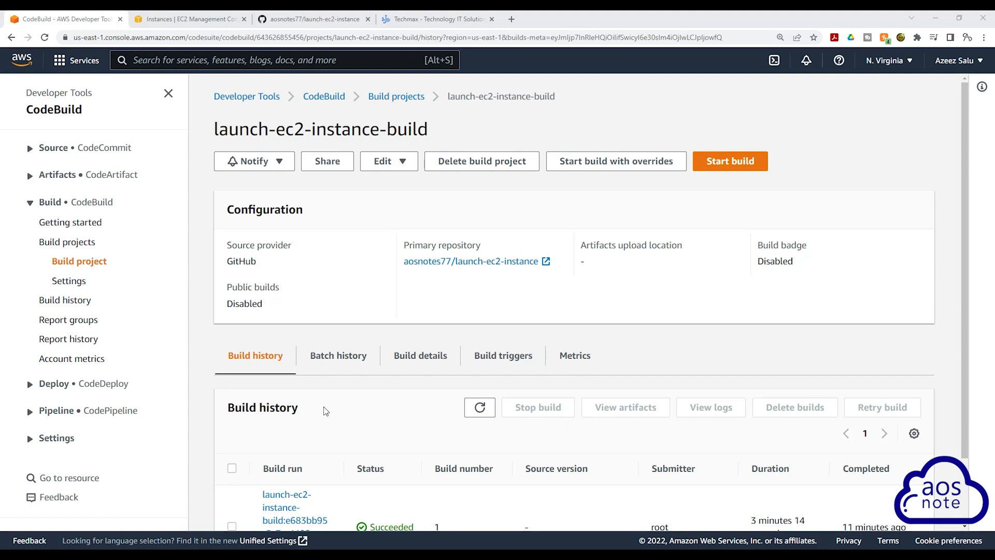
{"action": "mouse_move", "coordinate": [338, 355]}
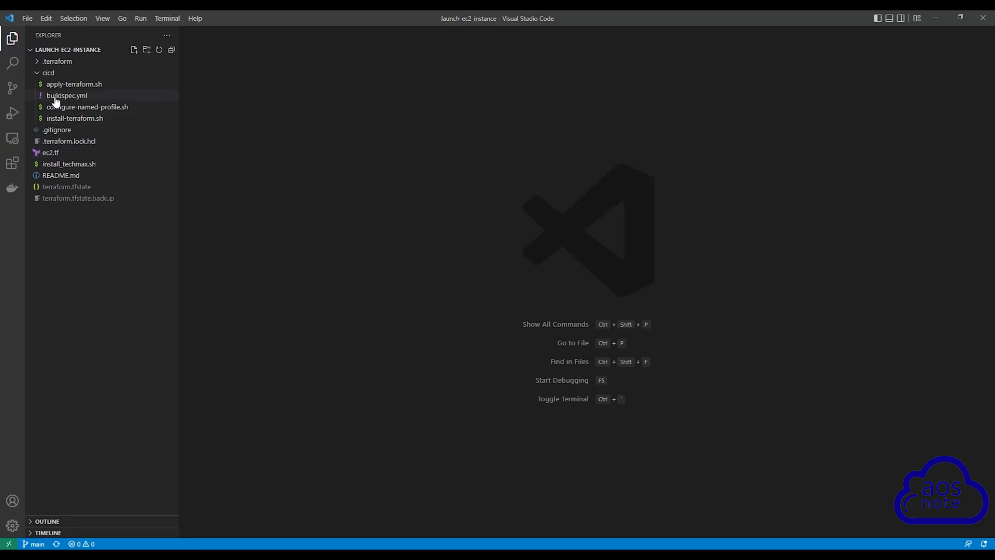
{"action": "mouse_move", "coordinate": [74, 84]}
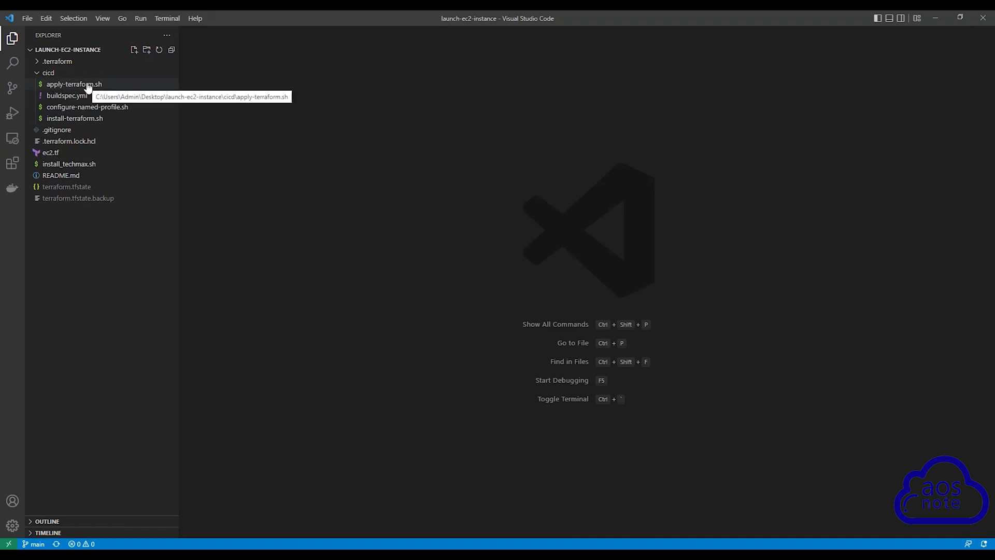
In apply-terraform.sh, comment out the terraform apply line with #.
{"action": "left_click", "coordinate": [74, 84]}
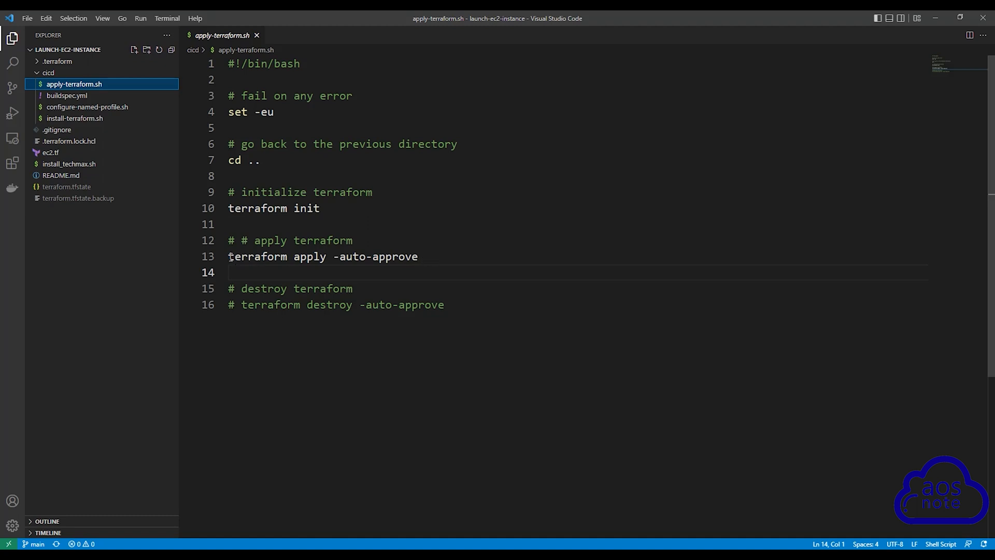
{"action": "triple_click", "coordinate": [322, 256]}
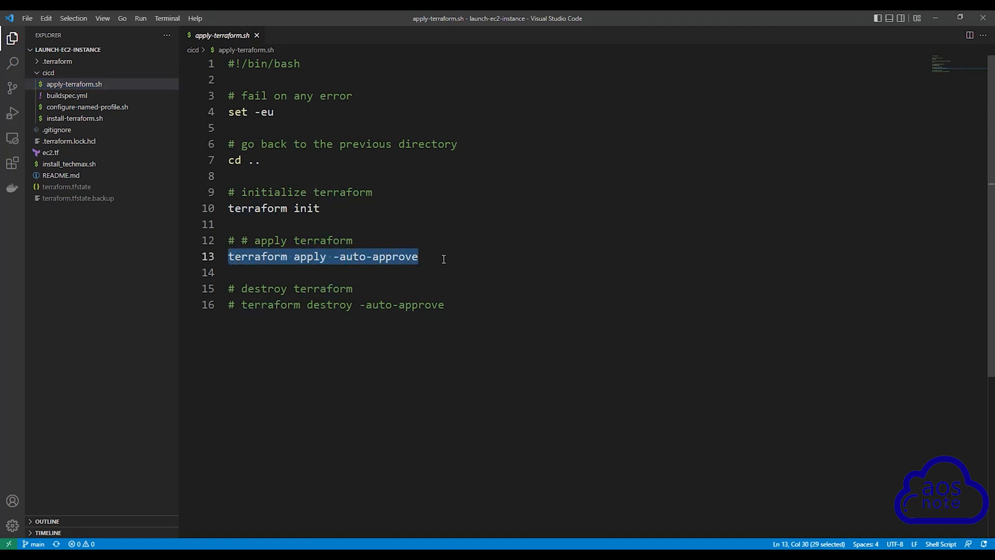
{"action": "left_click", "coordinate": [444, 258]}
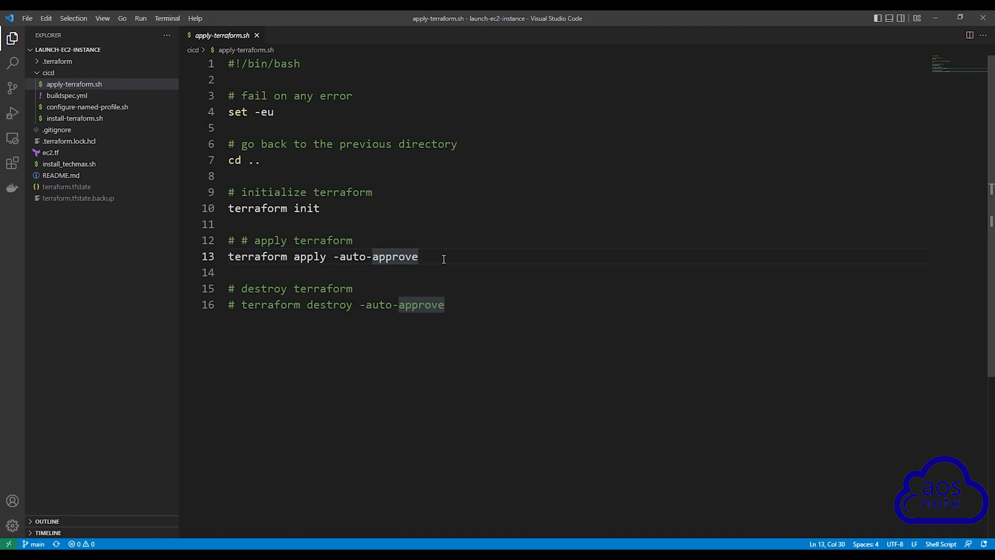
{"action": "type", "text": "#"}
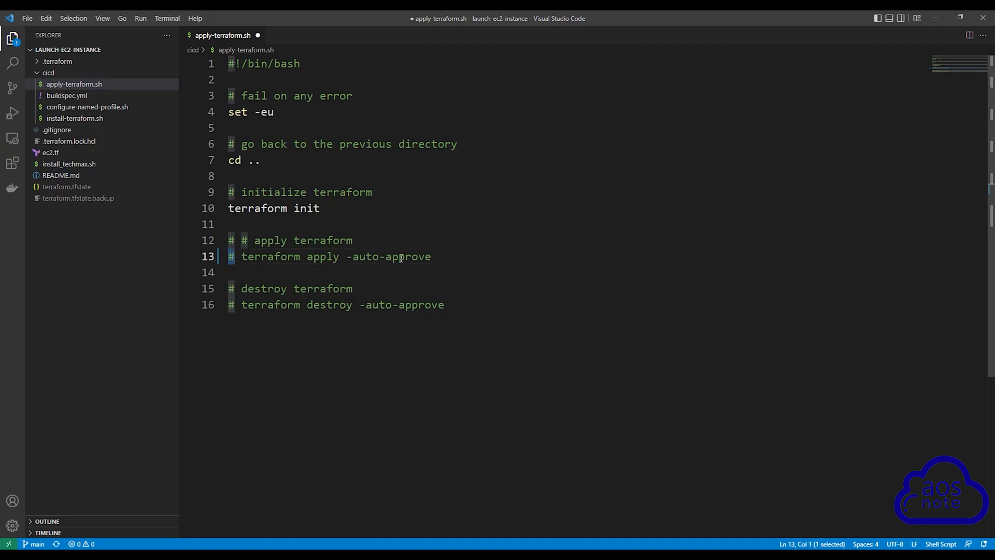
{"action": "mouse_move", "coordinate": [444, 256]}
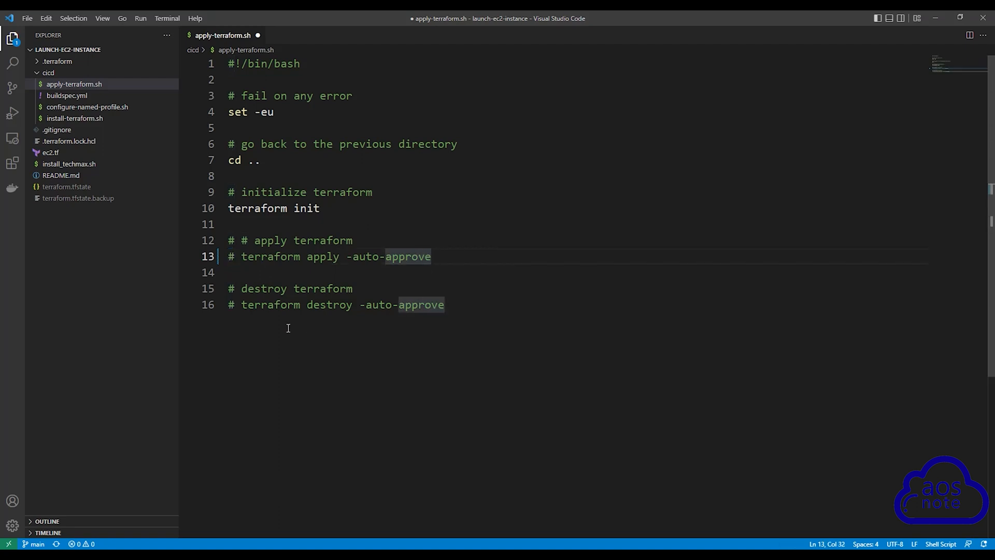
{"action": "mouse_move", "coordinate": [346, 305]}
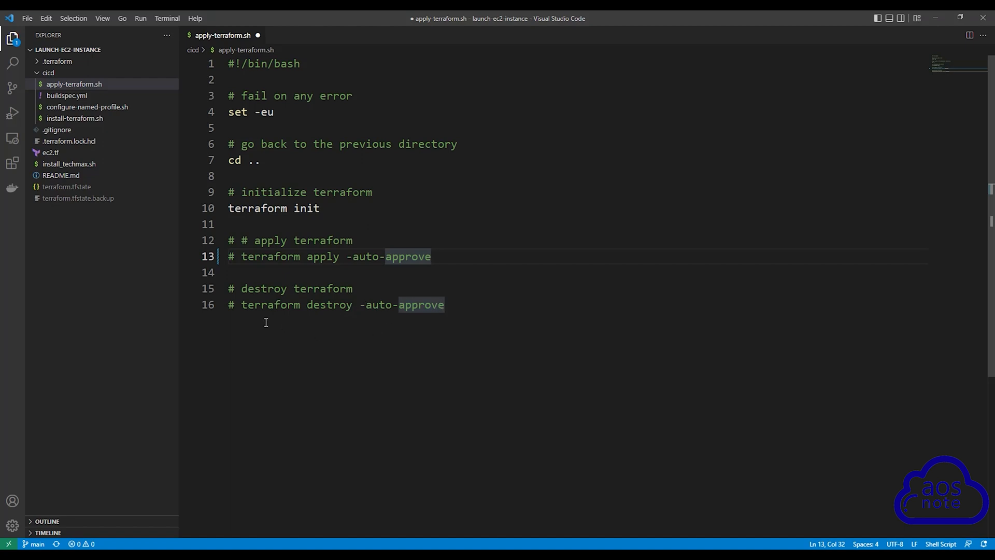
Uncomment the terraform destroy line and save the script.
{"action": "left_click", "coordinate": [448, 304]}
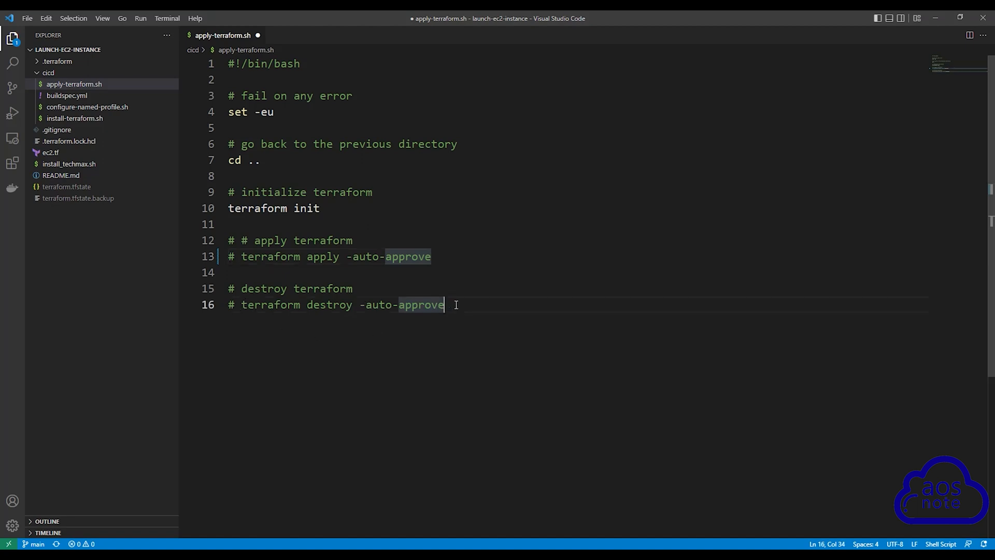
{"action": "mouse_move", "coordinate": [476, 301]}
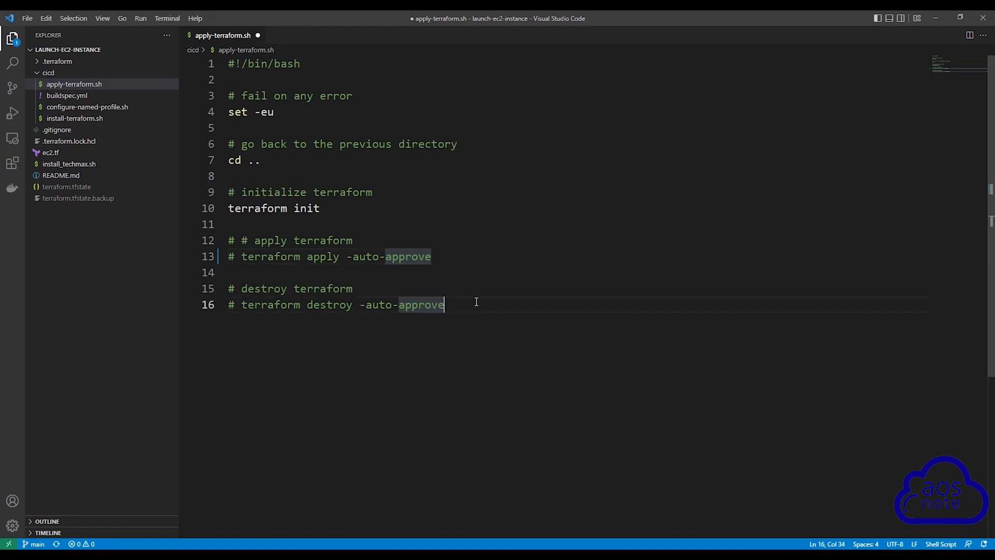
{"action": "mouse_move", "coordinate": [462, 306]}
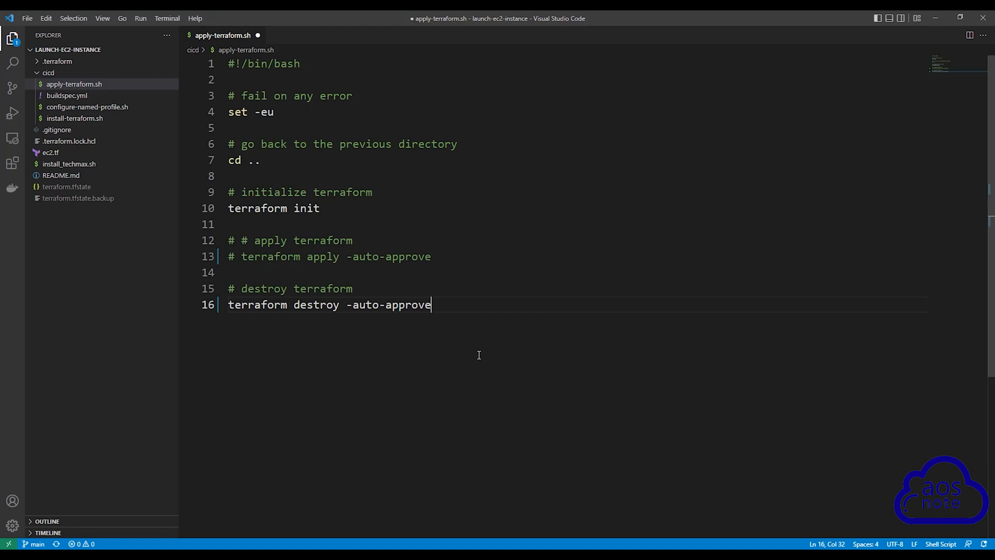
{"action": "mouse_move", "coordinate": [83, 176]}
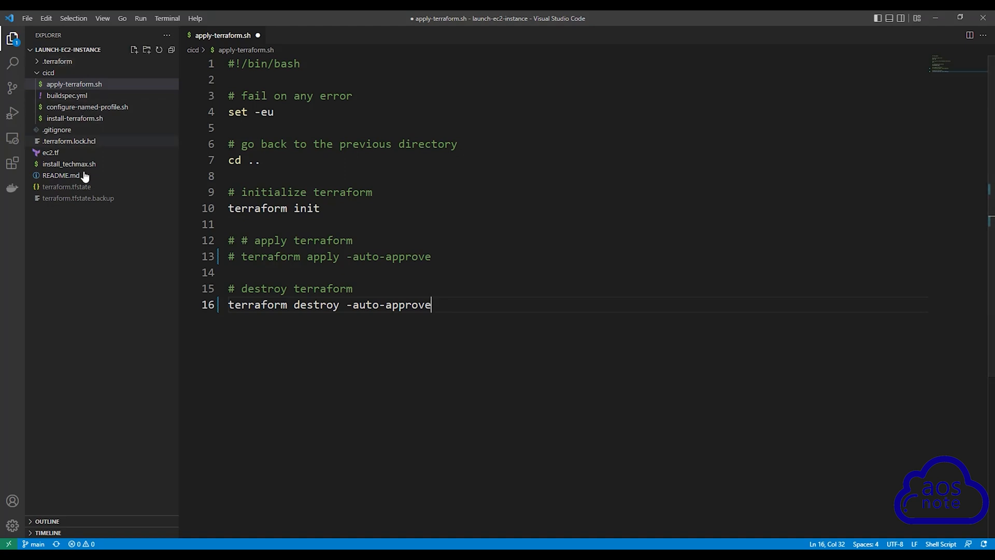
{"action": "mouse_move", "coordinate": [267, 277]}
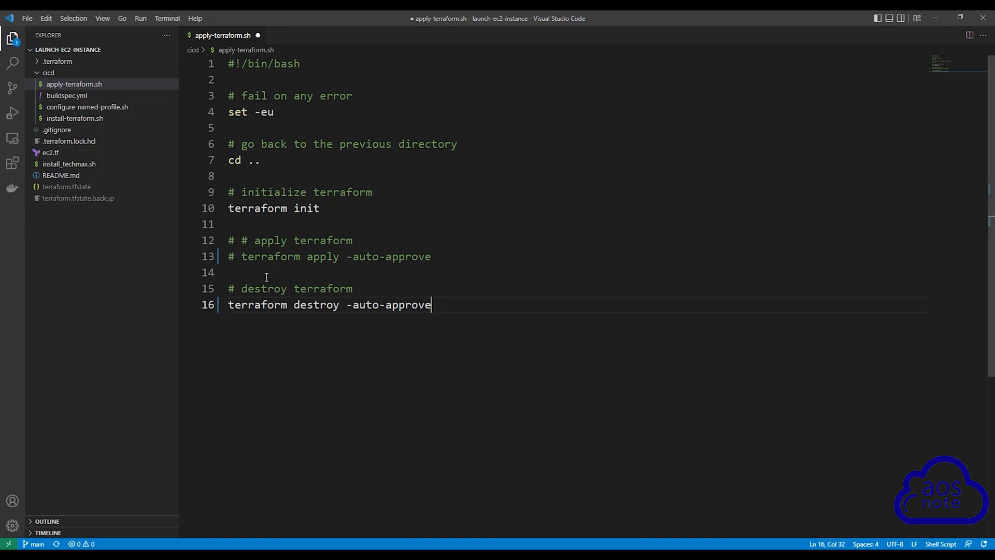
{"action": "mouse_move", "coordinate": [231, 326]}
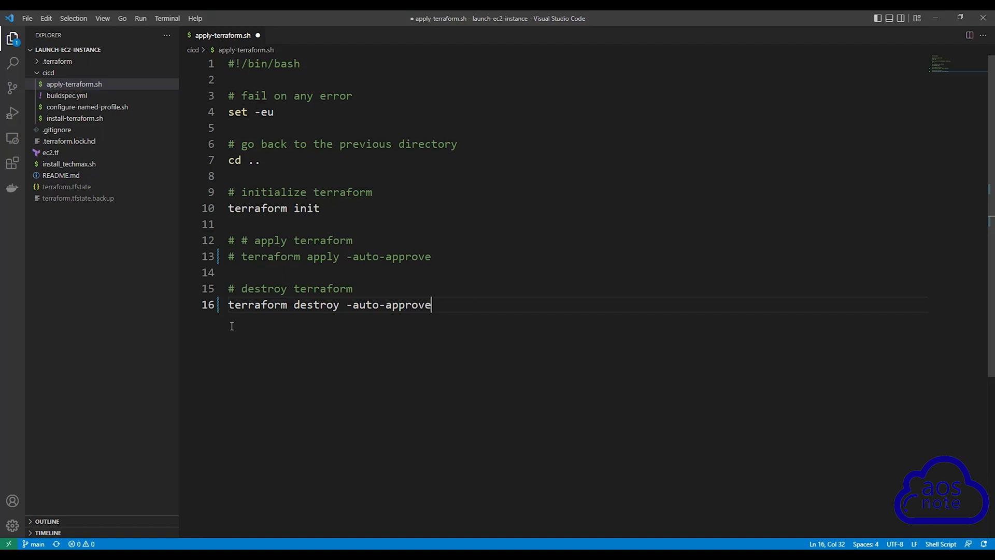
{"action": "mouse_move", "coordinate": [386, 395]}
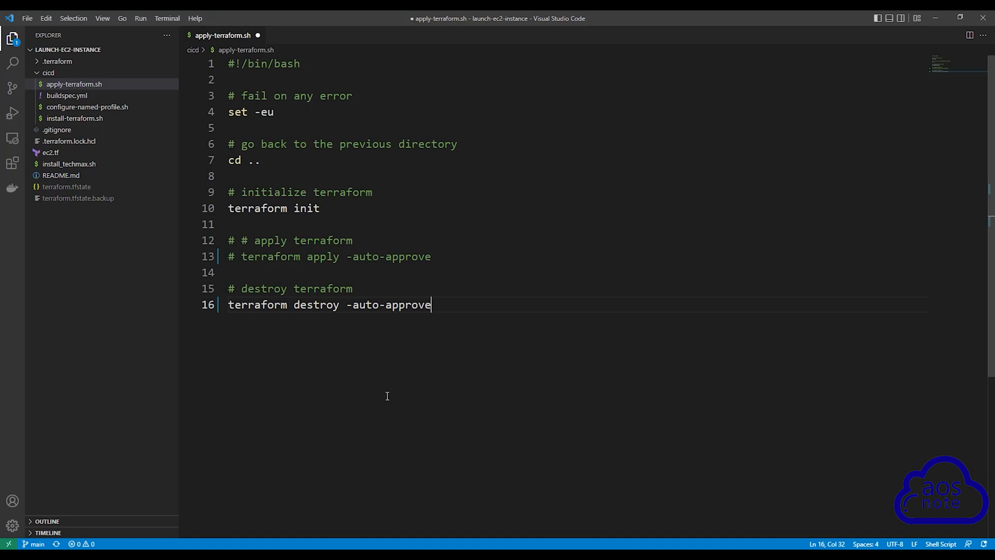
{"action": "left_click", "coordinate": [27, 18]}
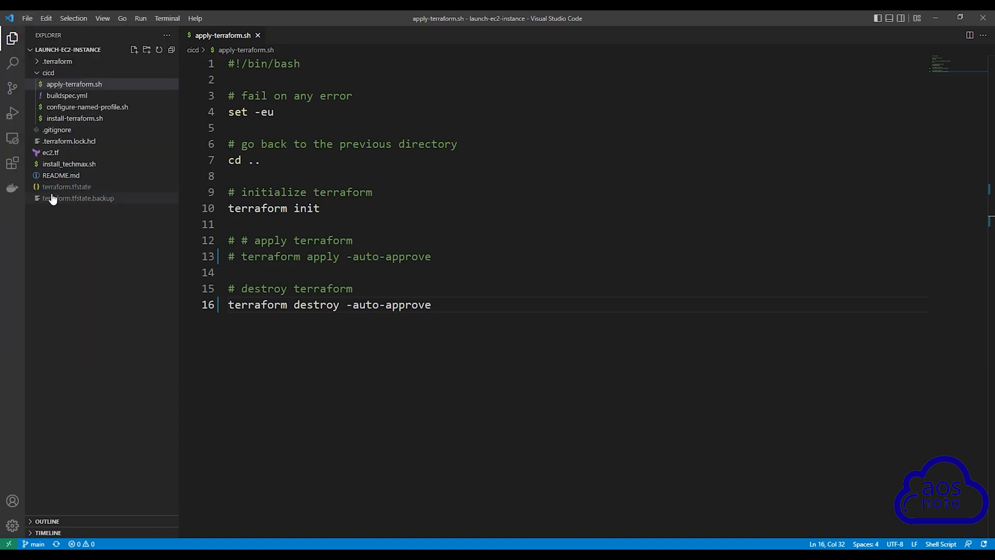
{"action": "mouse_move", "coordinate": [13, 87]}
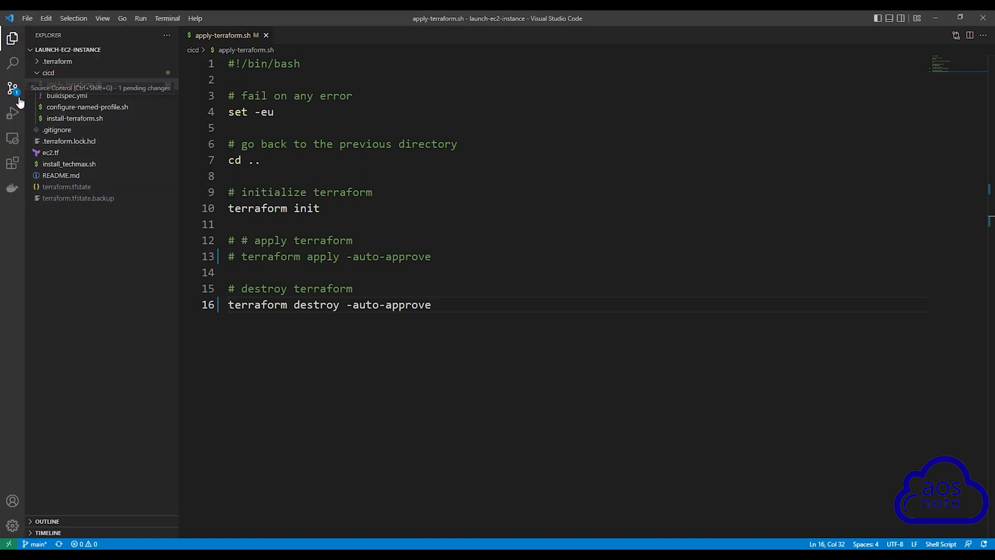
{"action": "mouse_move", "coordinate": [12, 90]}
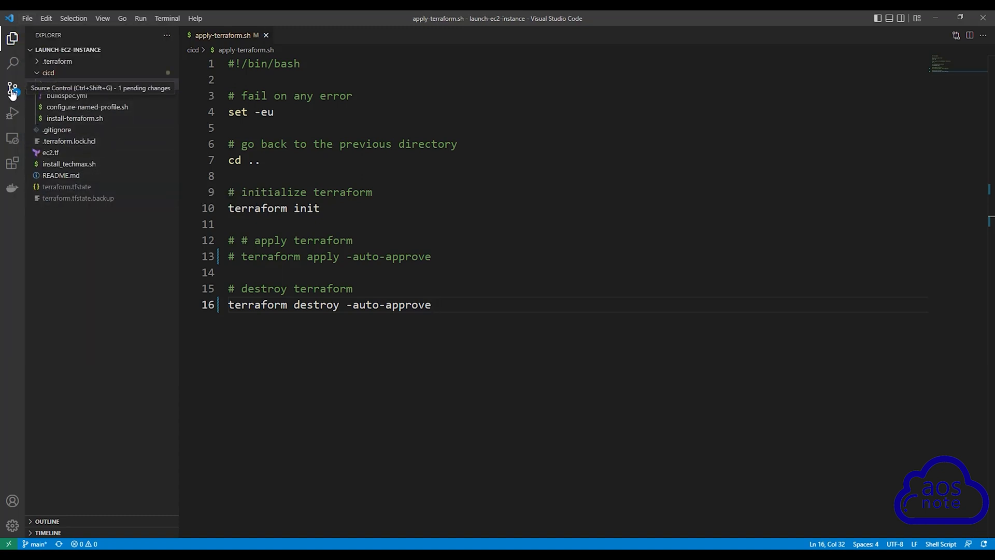
Commit apply-terraform.sh with message 'update file' and sync it to the remote.
{"action": "left_click", "coordinate": [11, 87]}
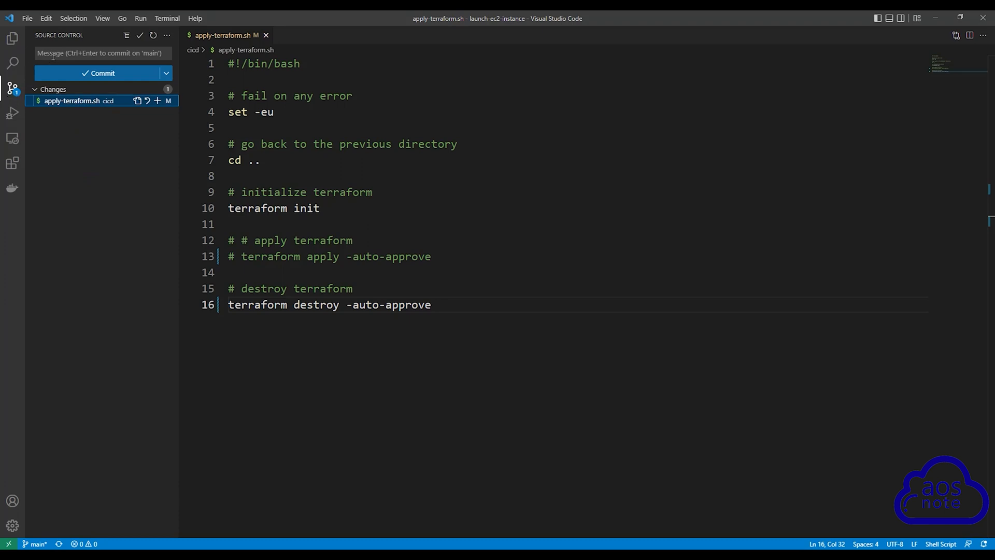
{"action": "type", "text": "up"}
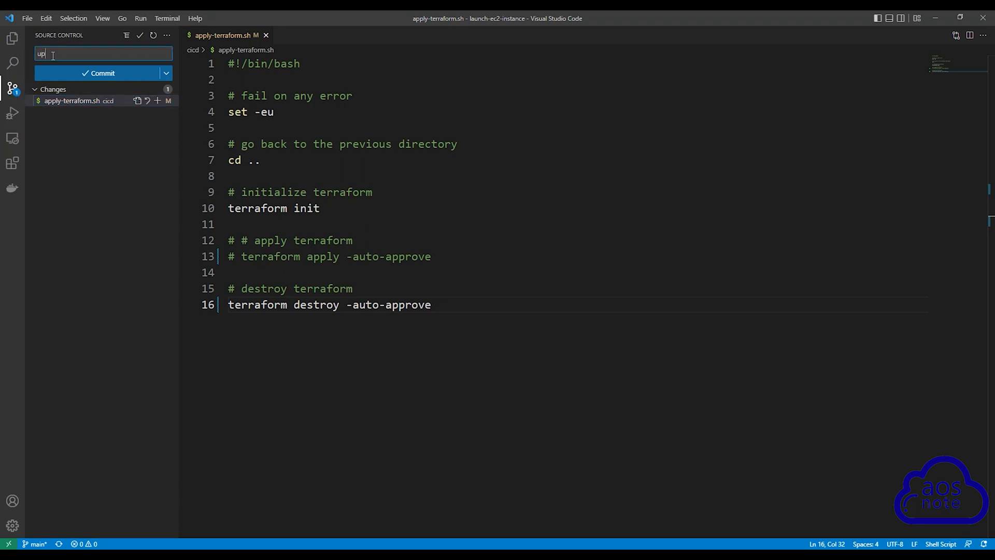
{"action": "type", "text": "date file"}
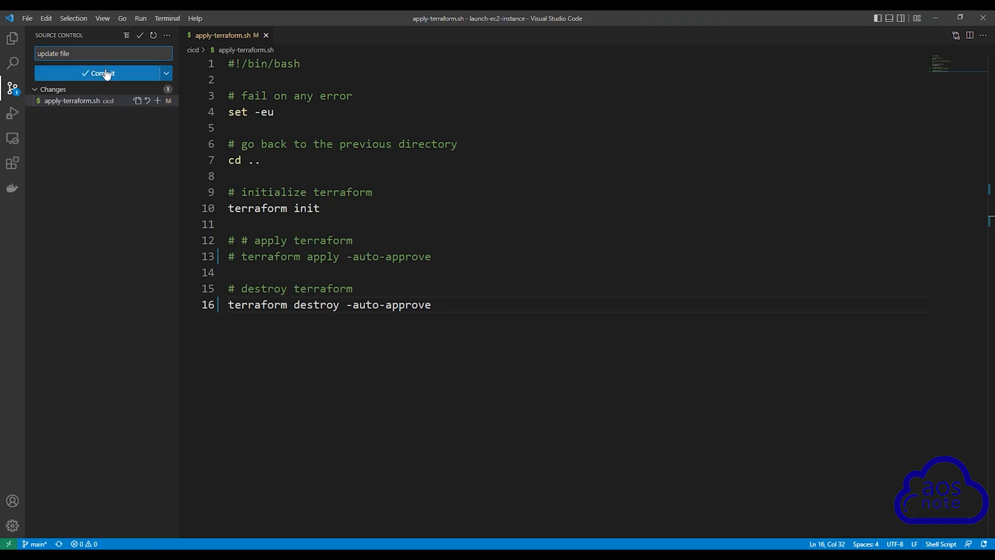
{"action": "left_click", "coordinate": [102, 73]}
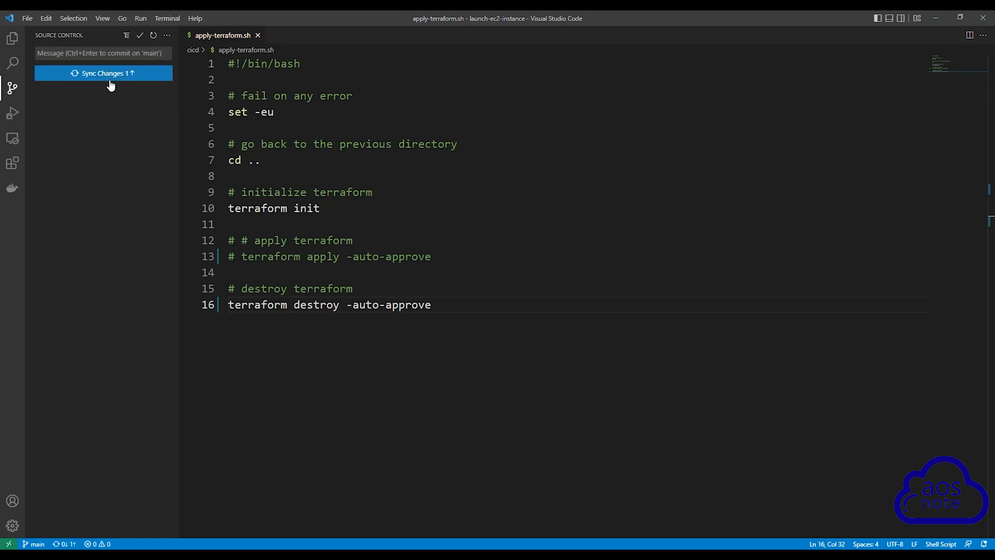
{"action": "left_click", "coordinate": [102, 73]}
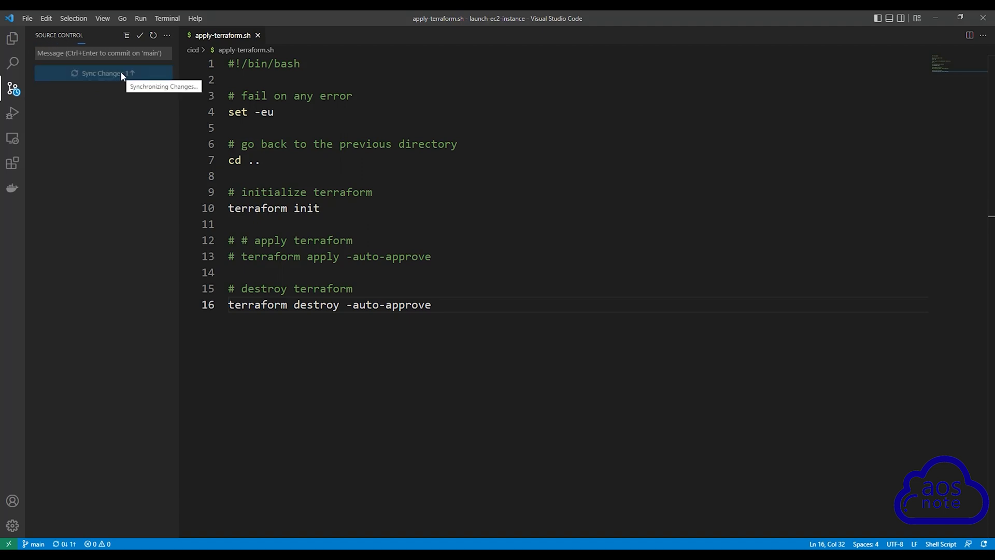
{"action": "left_click", "coordinate": [101, 72]}
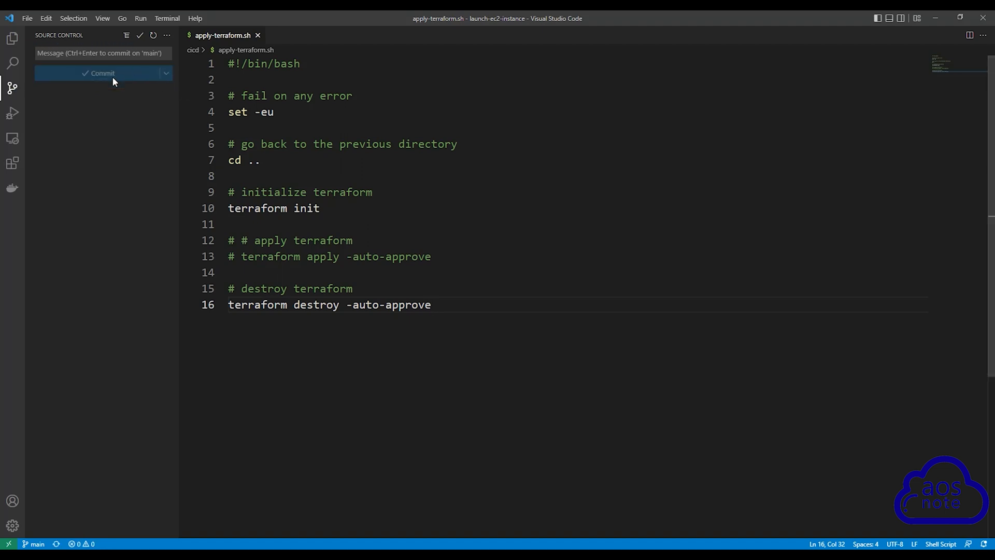
{"action": "mouse_move", "coordinate": [462, 293]}
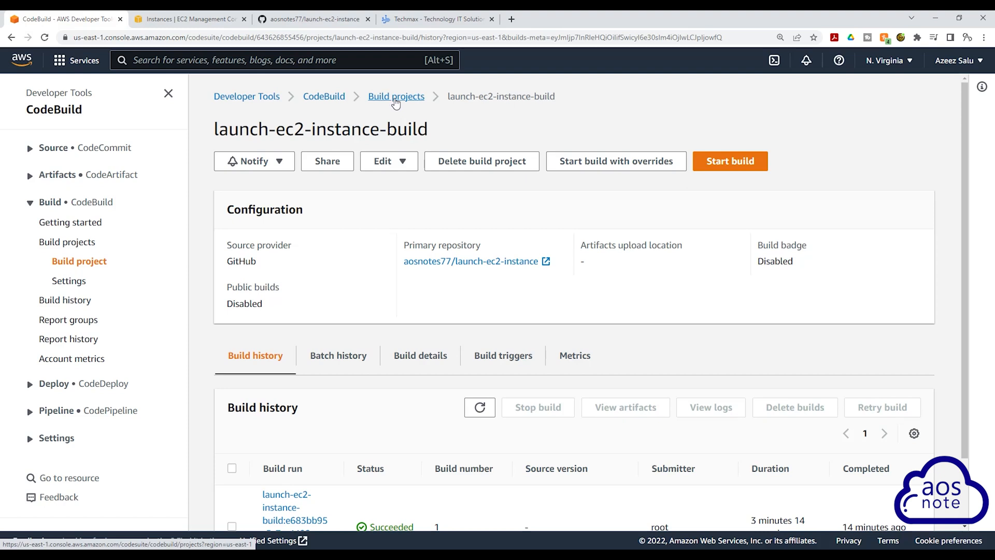
View launch-ec2-instance-build's history showing build 2 triggered by the GitHub hook.
{"action": "left_click", "coordinate": [396, 96]}
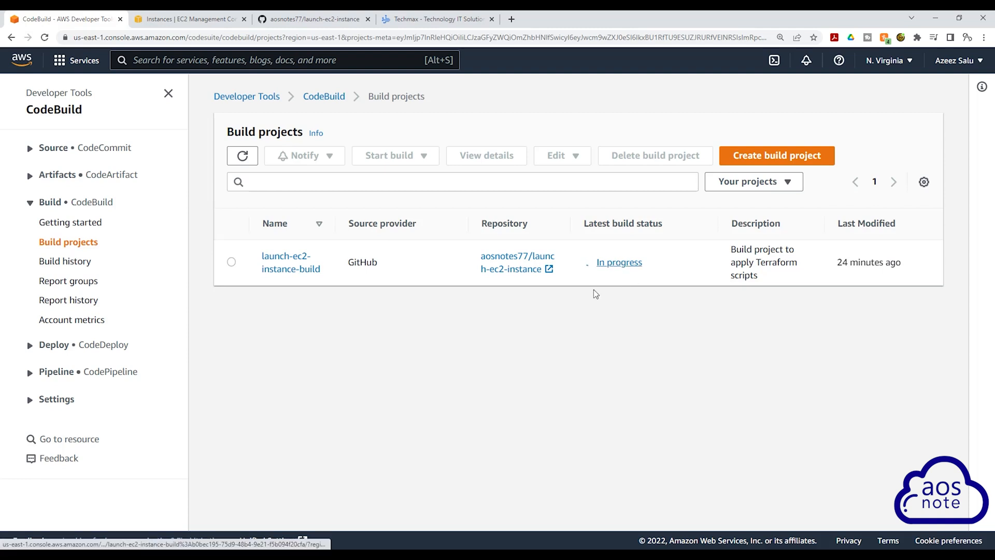
{"action": "mouse_move", "coordinate": [701, 292]}
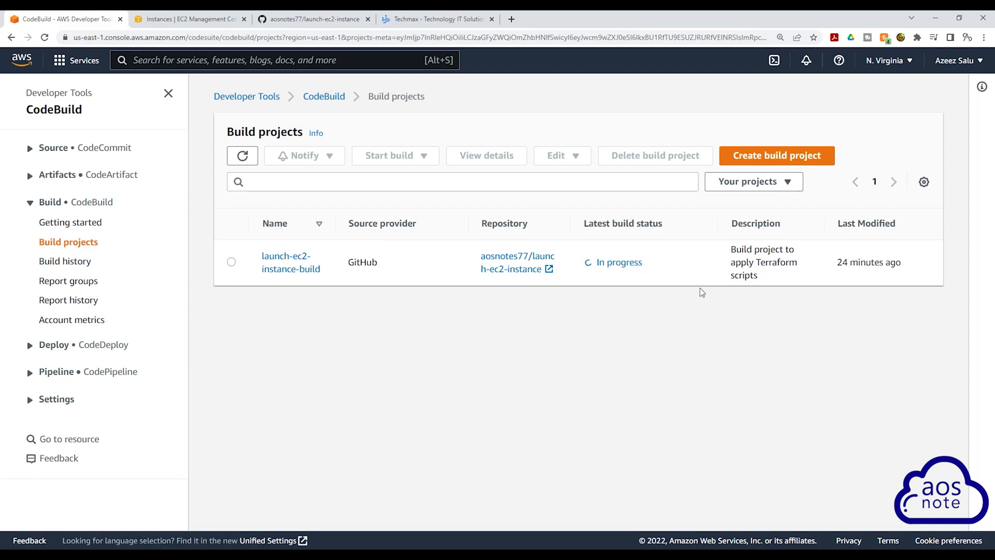
{"action": "mouse_move", "coordinate": [601, 355]}
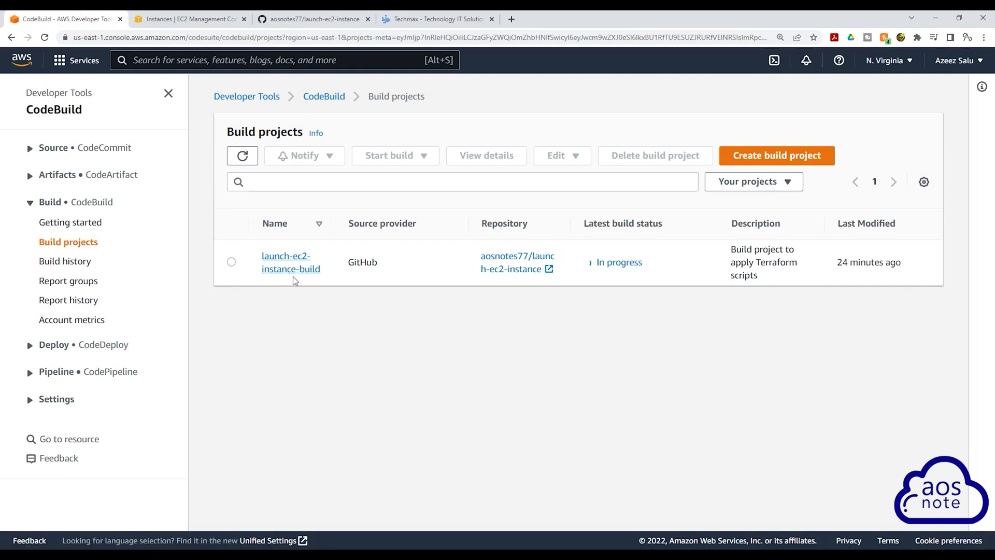
{"action": "mouse_move", "coordinate": [281, 262]}
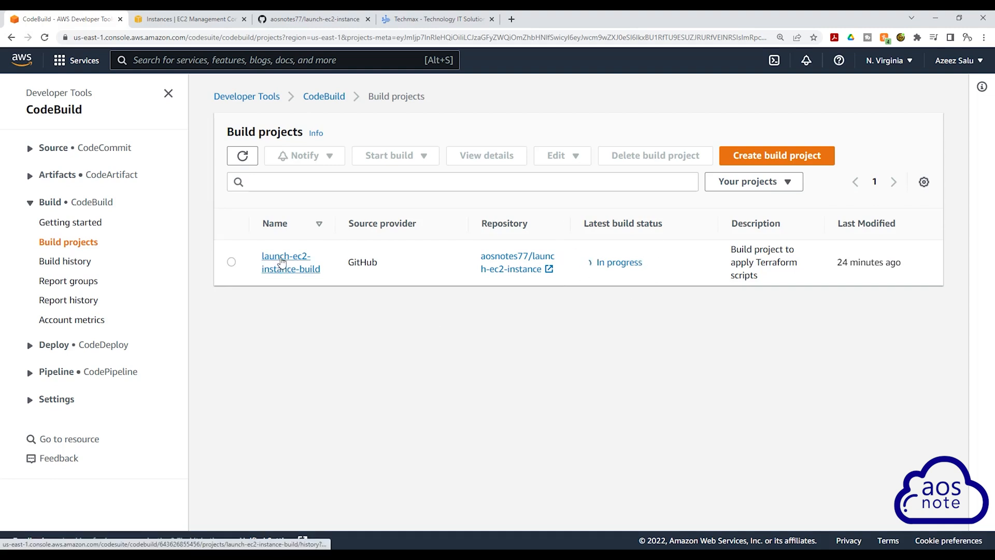
{"action": "left_click", "coordinate": [286, 261]}
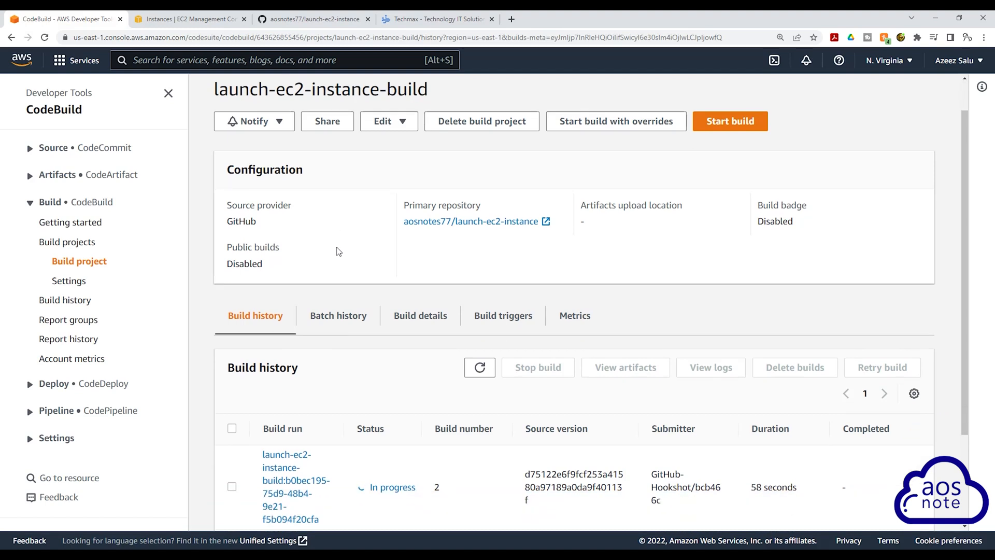
{"action": "scroll", "scroll_direction": "down", "scroll_amount": 3}
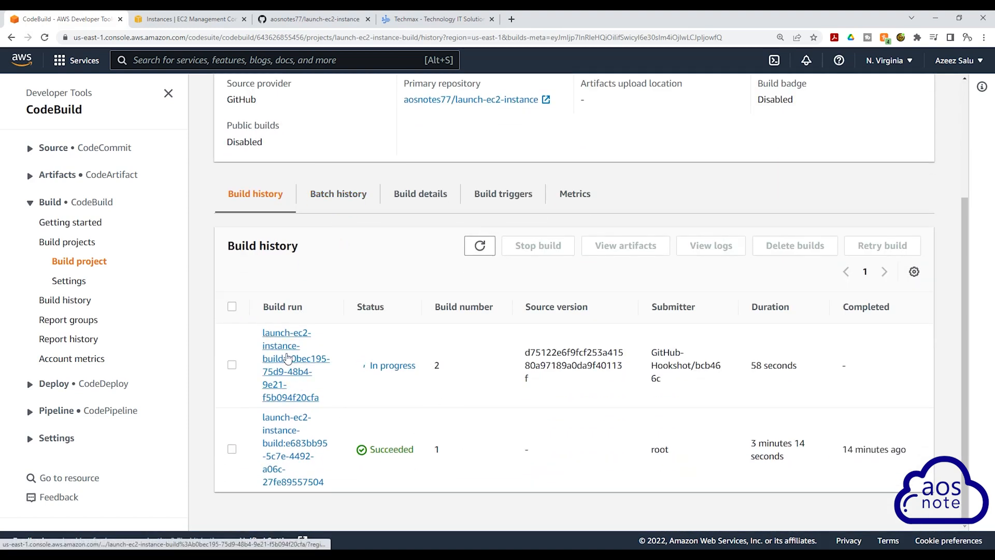
View build 2's phase details, then its build logs.
{"action": "left_click", "coordinate": [295, 365]}
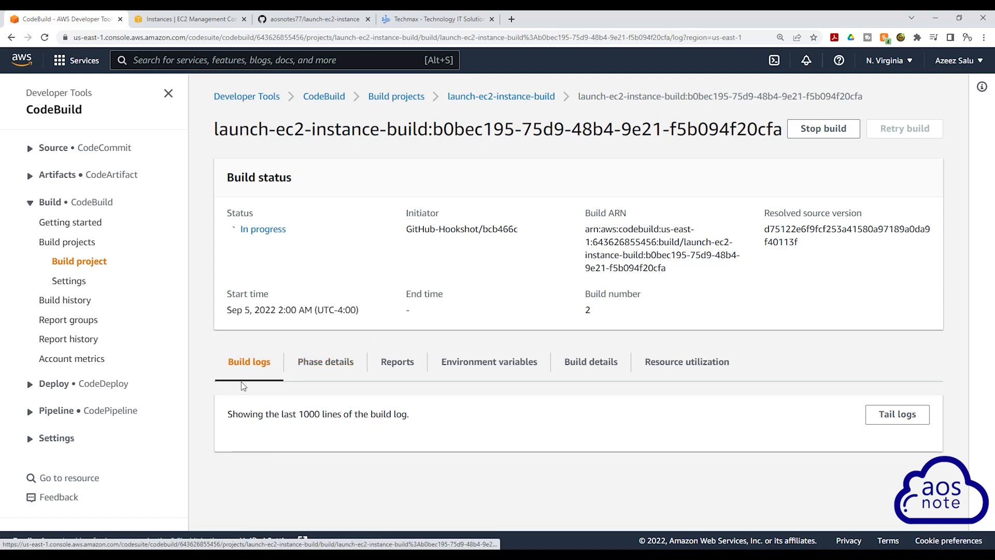
{"action": "mouse_move", "coordinate": [325, 360]}
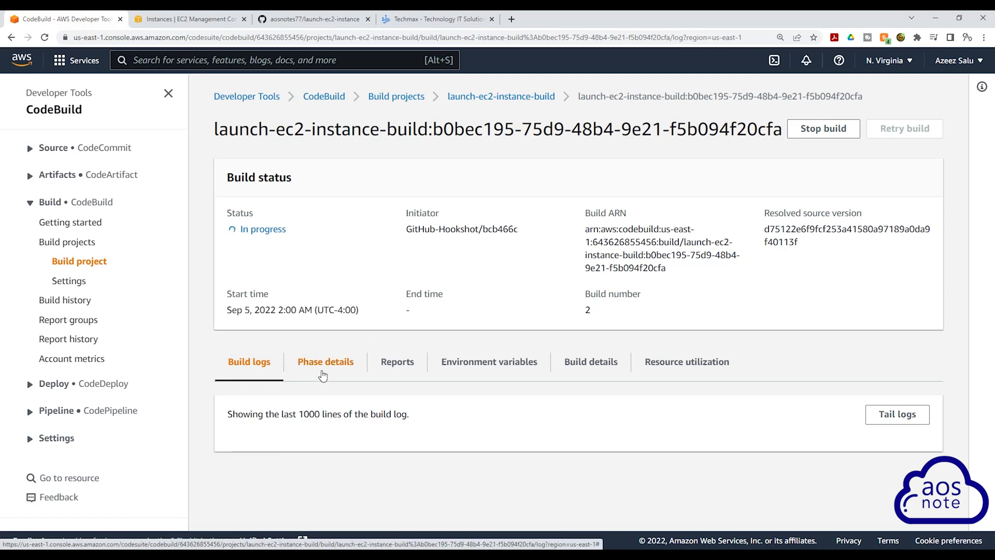
{"action": "left_click", "coordinate": [324, 361]}
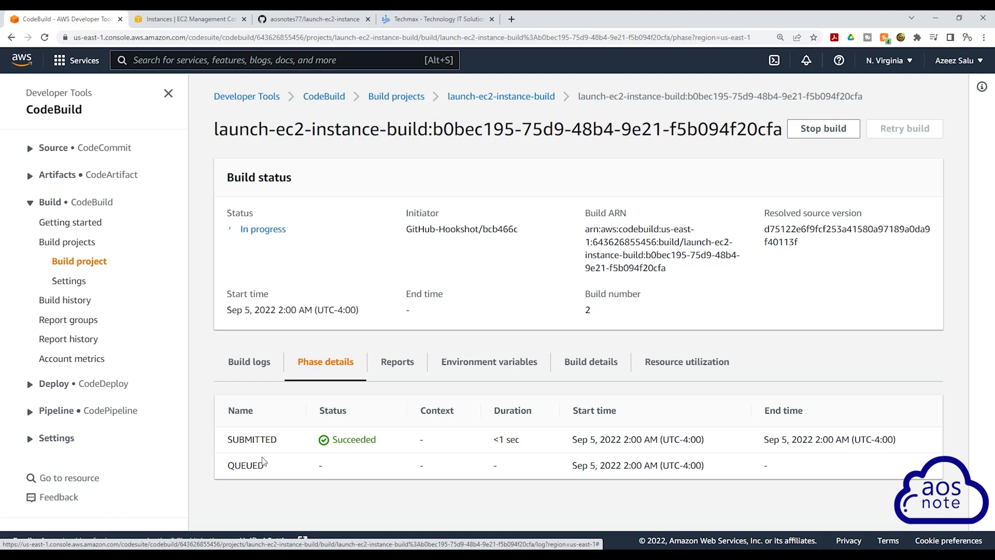
{"action": "mouse_move", "coordinate": [75, 83]}
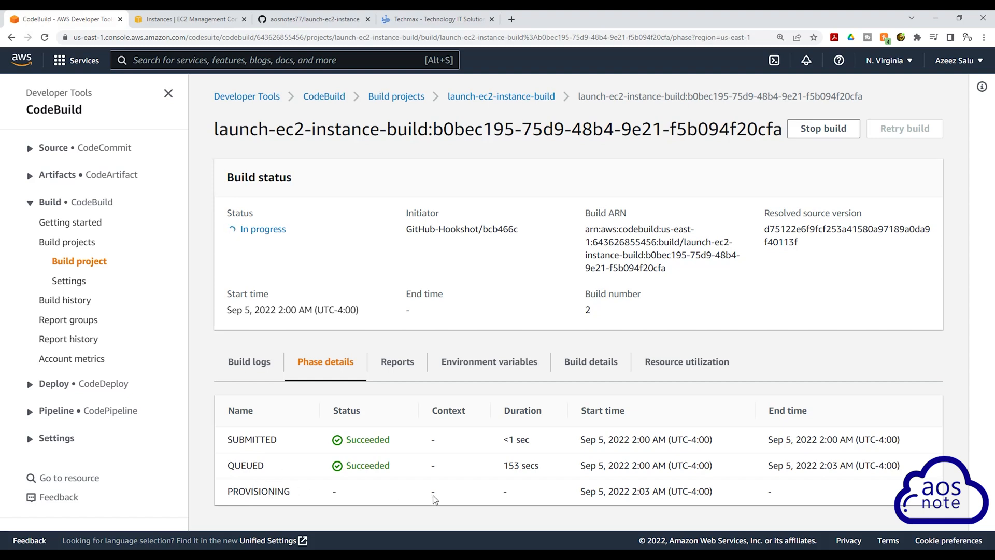
{"action": "mouse_move", "coordinate": [454, 495]}
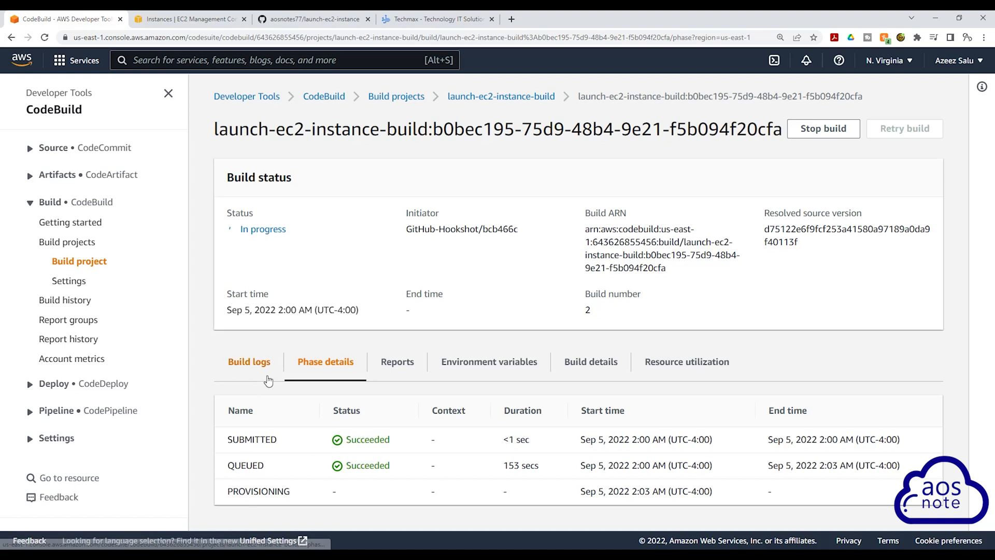
{"action": "left_click", "coordinate": [249, 361]}
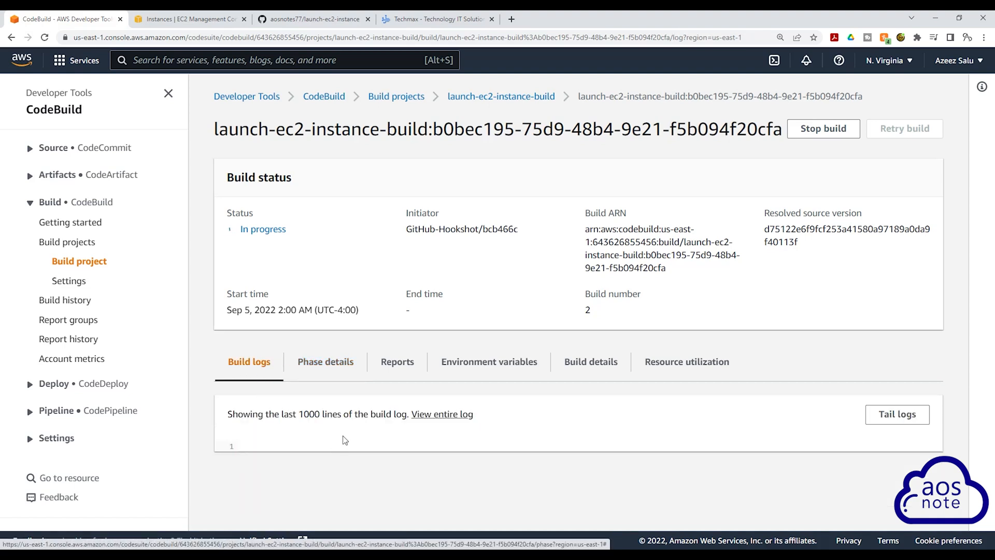
{"action": "mouse_move", "coordinate": [394, 484]}
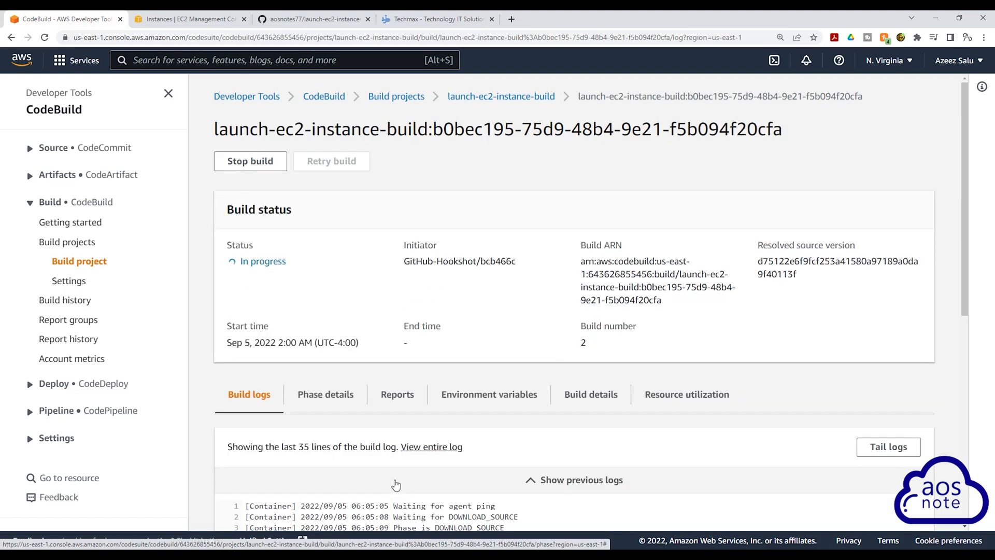
{"action": "scroll", "scroll_direction": "down", "scroll_amount": 3}
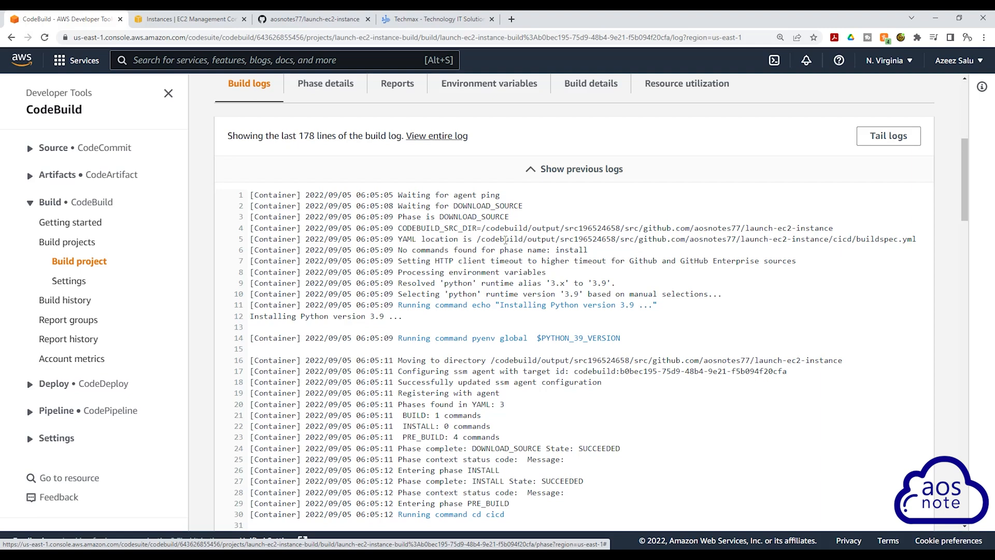
{"action": "mouse_move", "coordinate": [481, 215]}
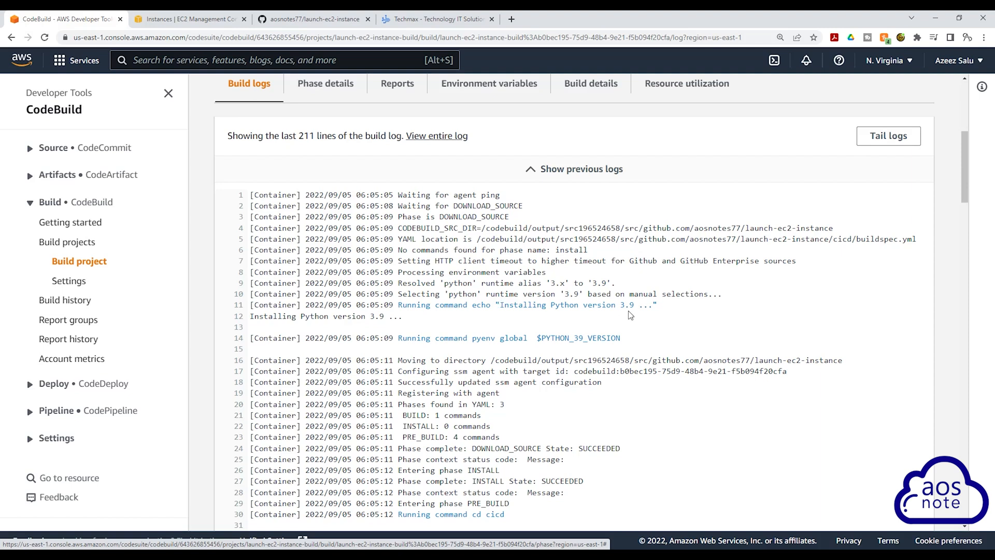
{"action": "scroll", "scroll_direction": "down", "scroll_amount": 3}
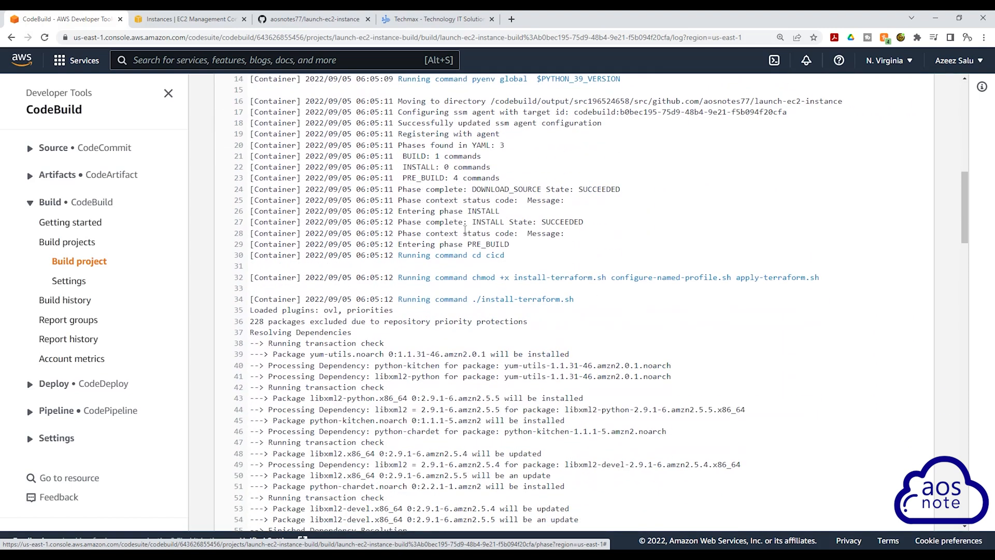
{"action": "mouse_move", "coordinate": [529, 276]}
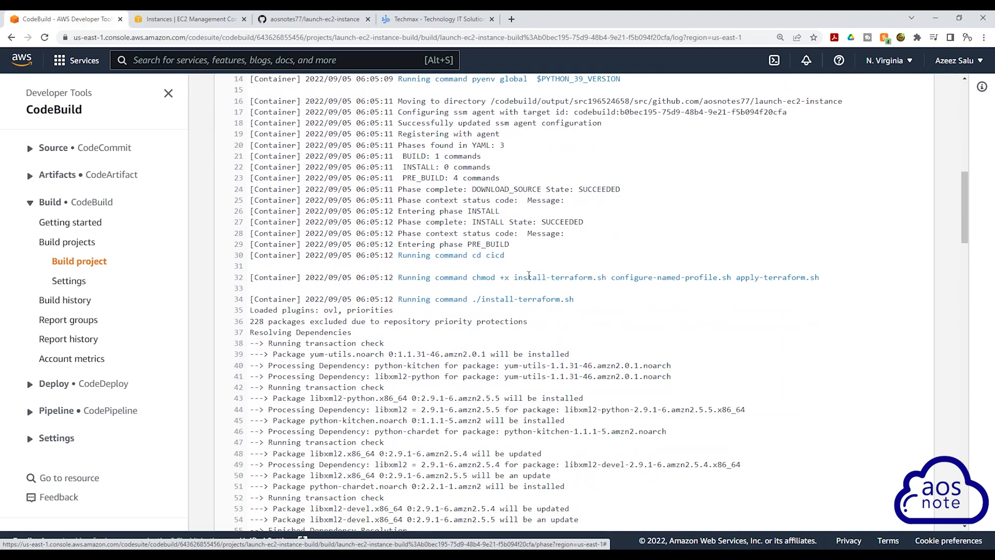
{"action": "mouse_move", "coordinate": [632, 296]}
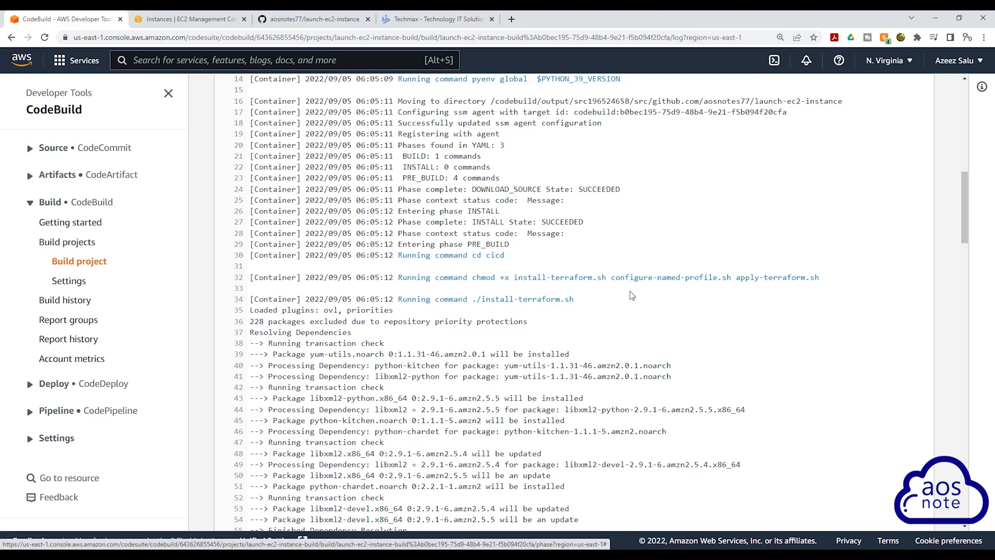
{"action": "scroll", "scroll_direction": "down", "scroll_amount": 3}
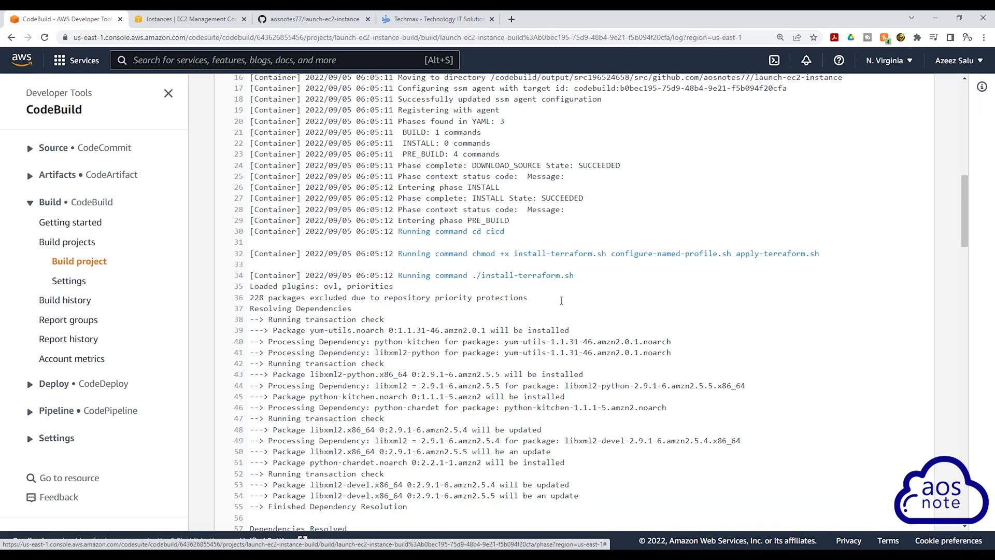
{"action": "scroll", "scroll_direction": "down", "scroll_amount": 3}
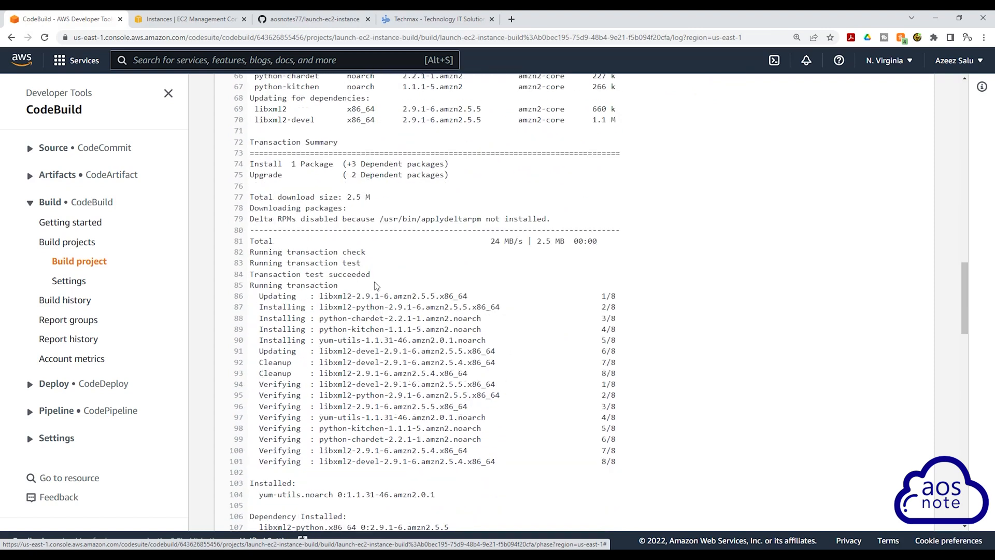
{"action": "scroll", "scroll_direction": "down", "scroll_amount": 3}
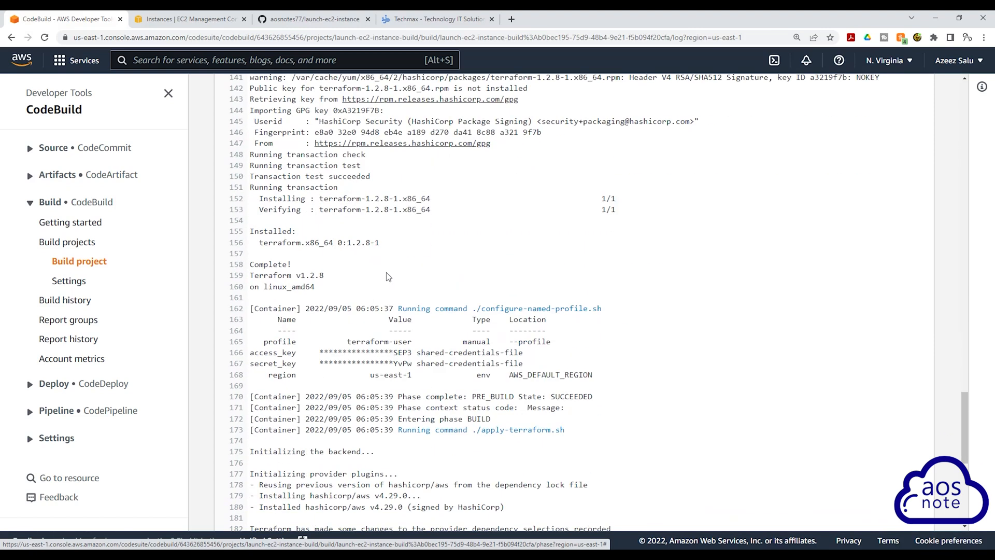
{"action": "scroll", "scroll_direction": "down", "scroll_amount": 3}
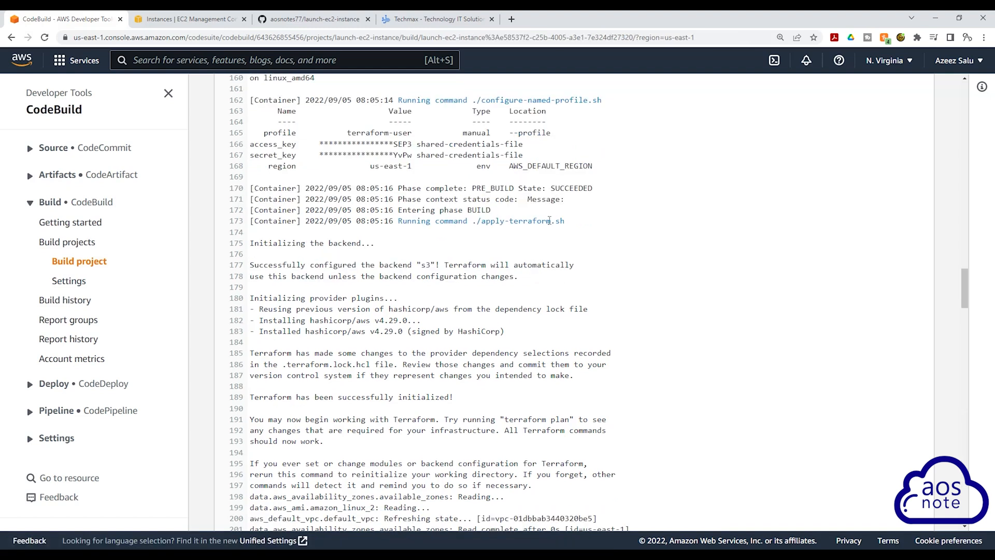
Follow the log to 'Destroy complete! Resources: 4 destroyed.' and BUILD State: SUCCEEDED.
{"action": "scroll", "scroll_direction": "down", "scroll_amount": 3}
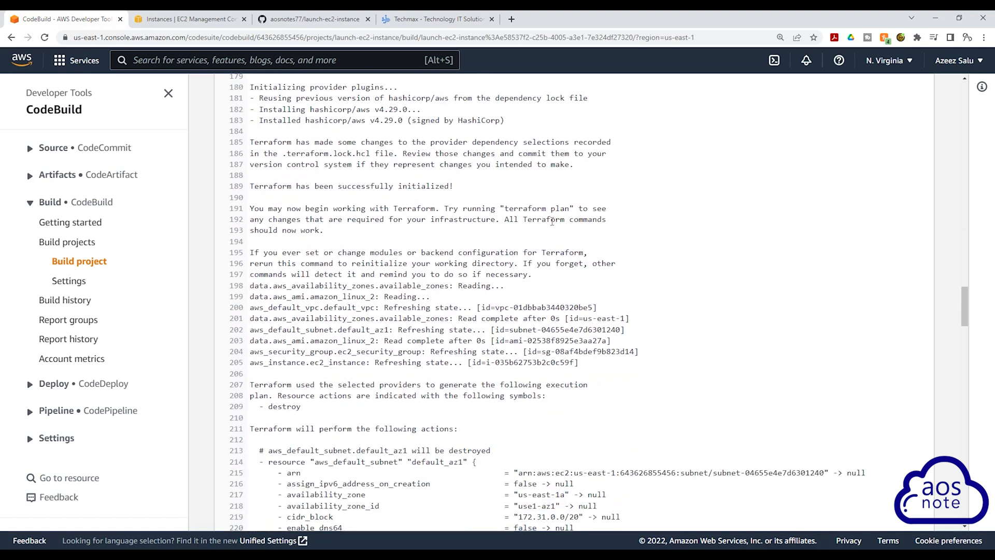
{"action": "scroll", "scroll_direction": "down", "scroll_amount": 3}
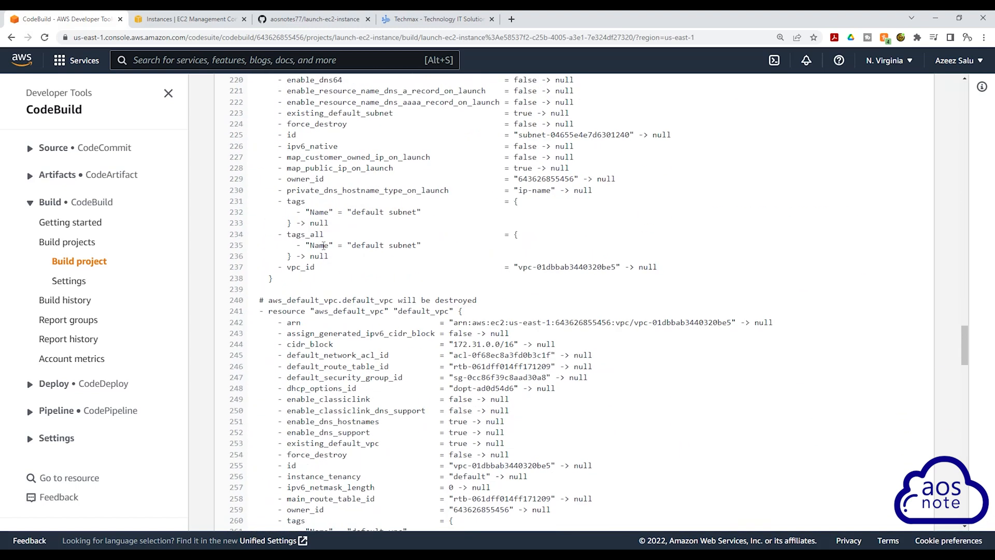
{"action": "scroll", "scroll_direction": "down", "scroll_amount": 3}
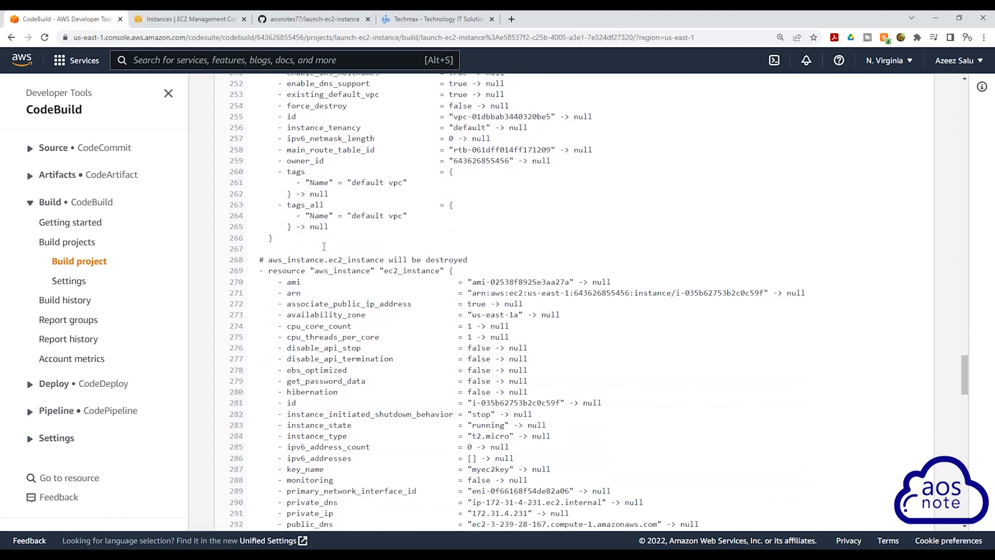
{"action": "scroll", "scroll_direction": "down", "scroll_amount": 3}
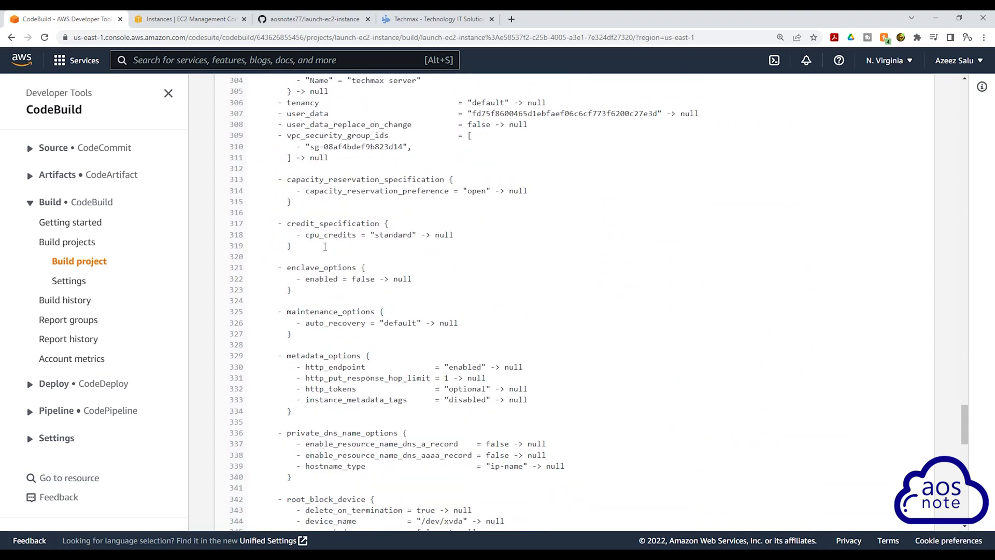
{"action": "scroll", "scroll_direction": "down", "scroll_amount": 3}
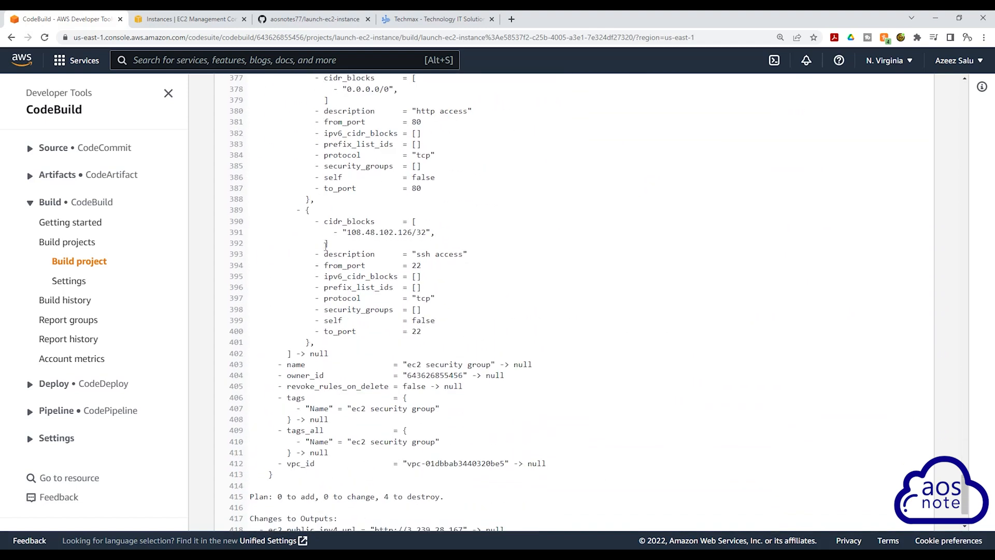
{"action": "scroll", "scroll_direction": "down", "scroll_amount": 3}
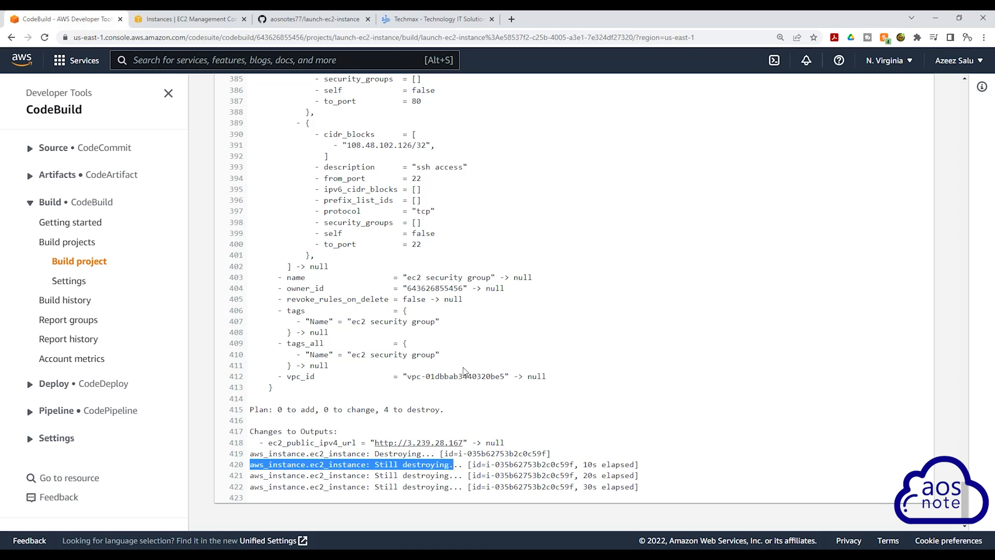
{"action": "mouse_move", "coordinate": [579, 365]}
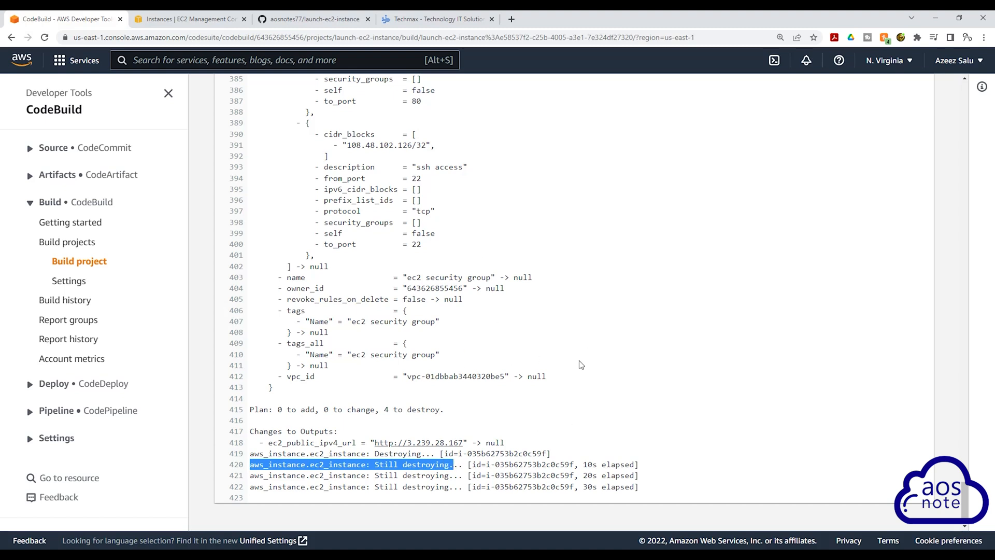
{"action": "scroll", "scroll_direction": "down", "scroll_amount": 3}
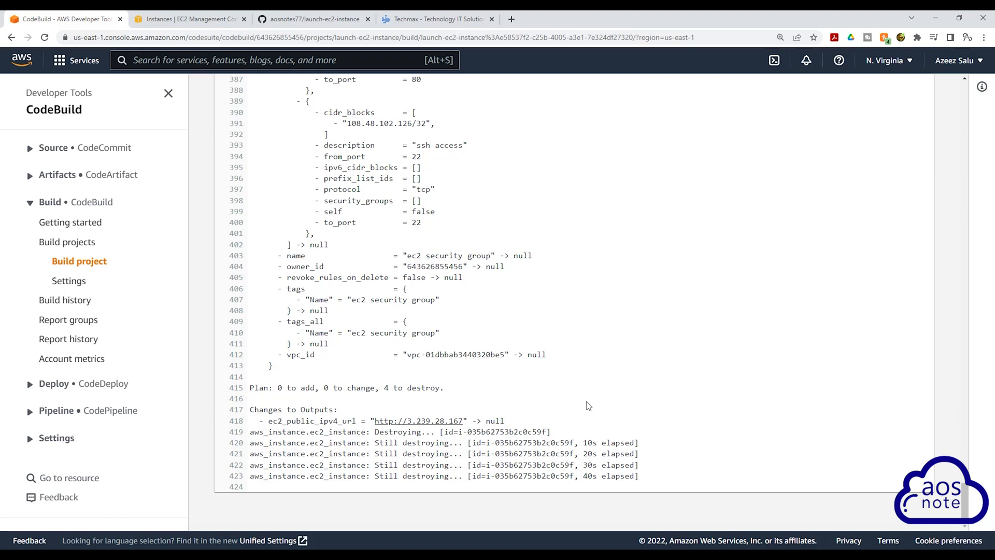
{"action": "scroll", "scroll_direction": "down", "scroll_amount": 3}
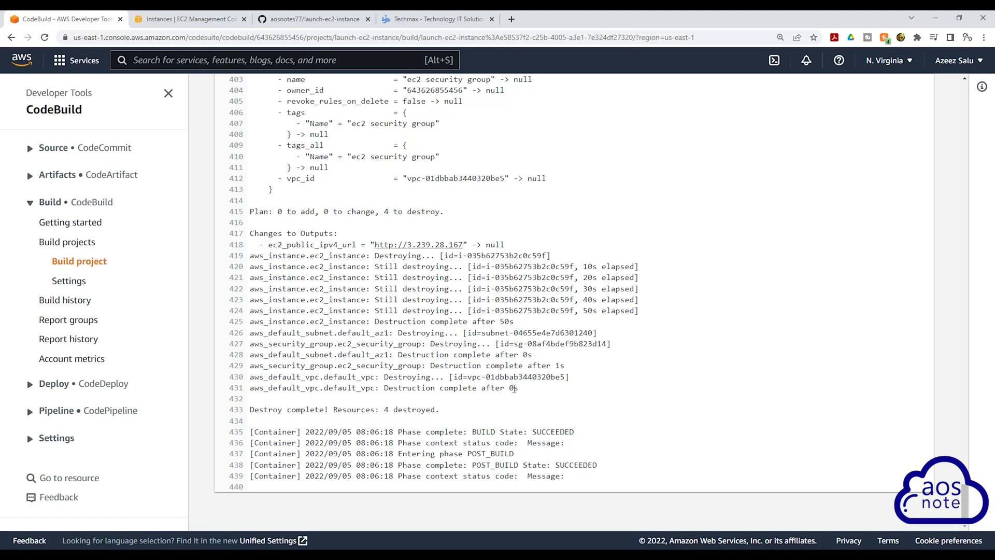
Verify build 2's status is Succeeded, then go to the Techmax site tab.
{"action": "scroll", "scroll_direction": "up", "scroll_amount": 3}
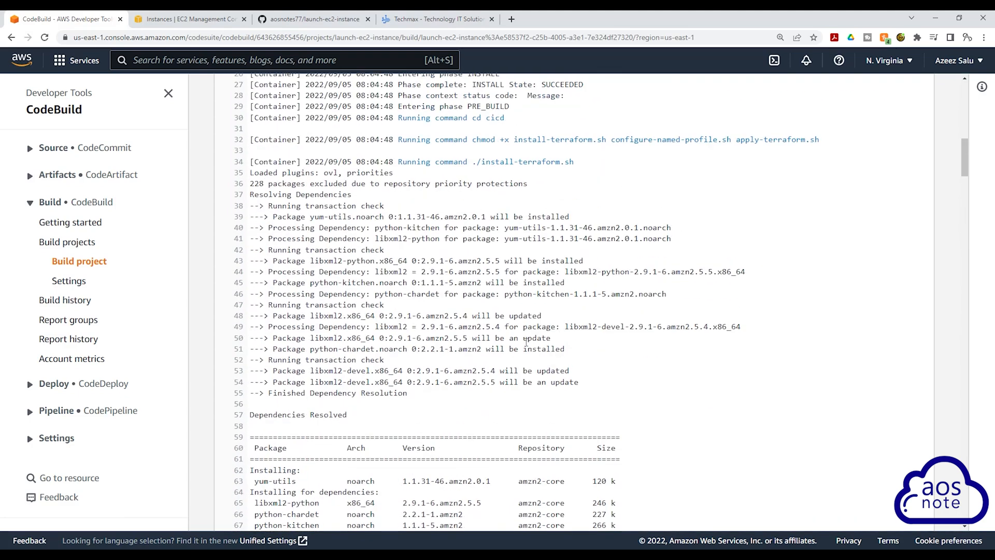
{"action": "scroll", "scroll_direction": "up", "scroll_amount": 3}
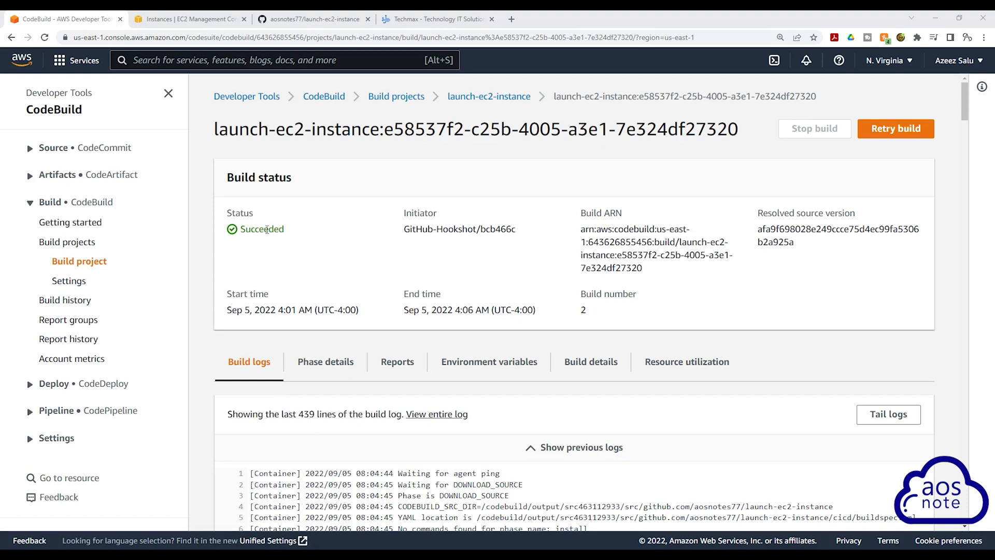
{"action": "mouse_move", "coordinate": [443, 36]}
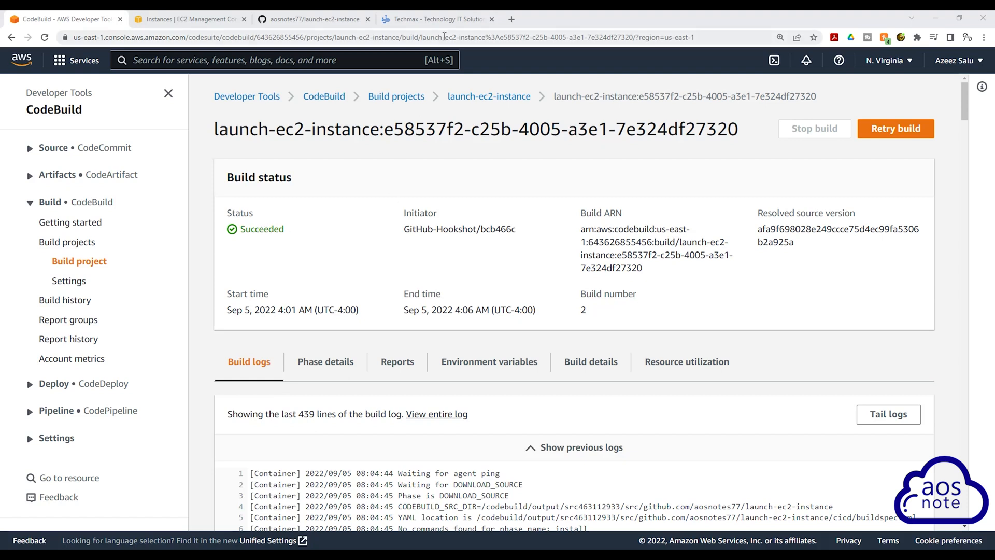
{"action": "left_click", "coordinate": [436, 18]}
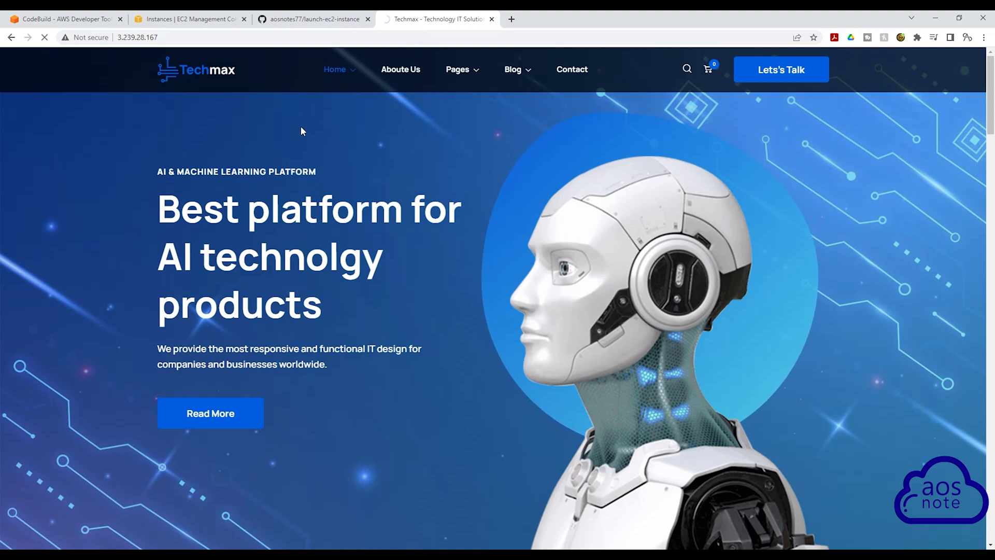
{"action": "mouse_move", "coordinate": [418, 57]}
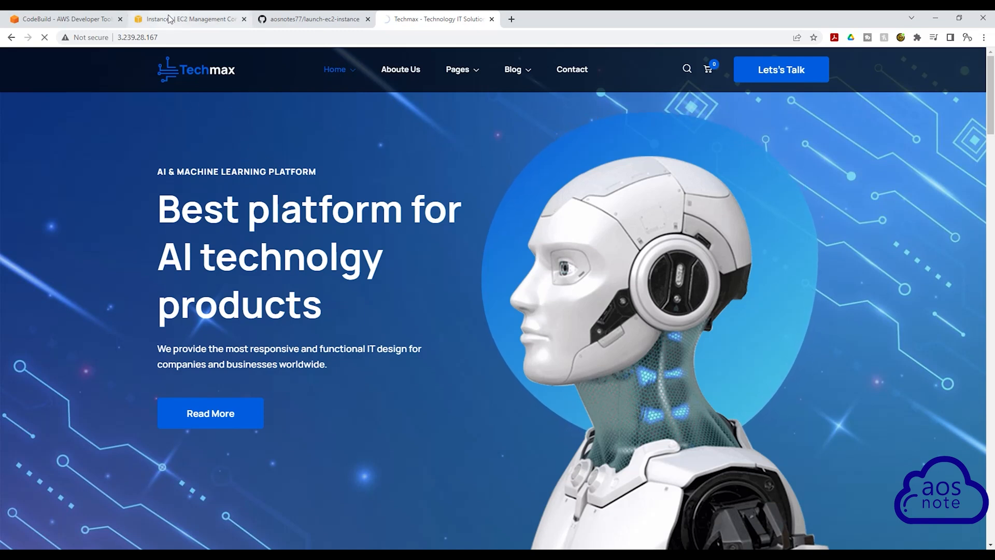
Leave the unreachable Techmax page loading and go to the EC2 console.
{"action": "left_click", "coordinate": [191, 19]}
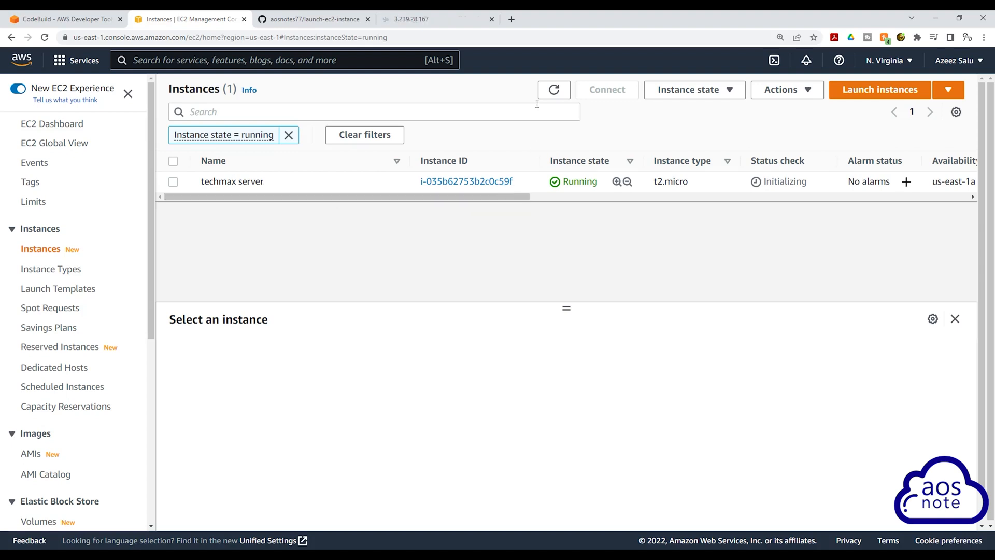
Refresh running instances so 'No matching instances found' confirms the techmax server is gone.
{"action": "left_click", "coordinate": [554, 89]}
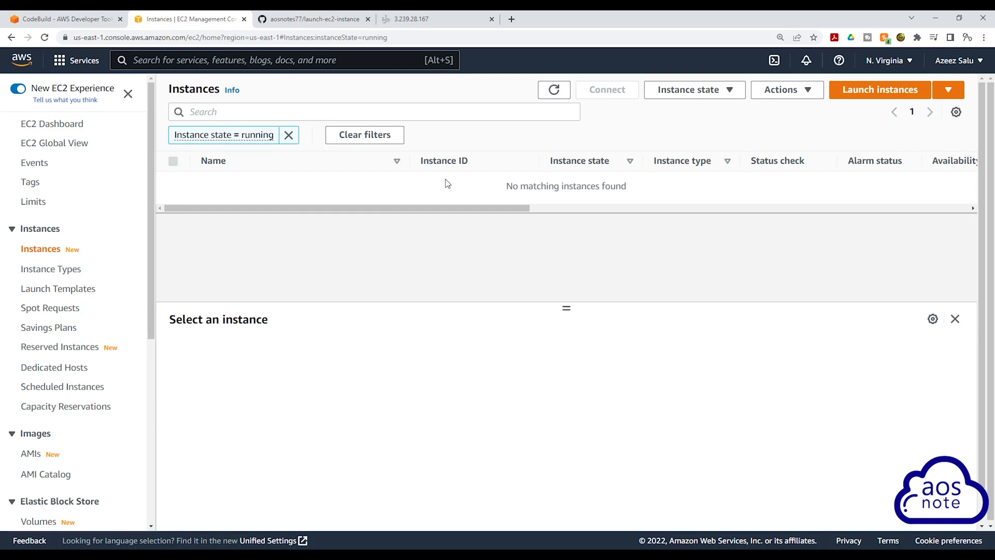
{"action": "mouse_move", "coordinate": [299, 185]}
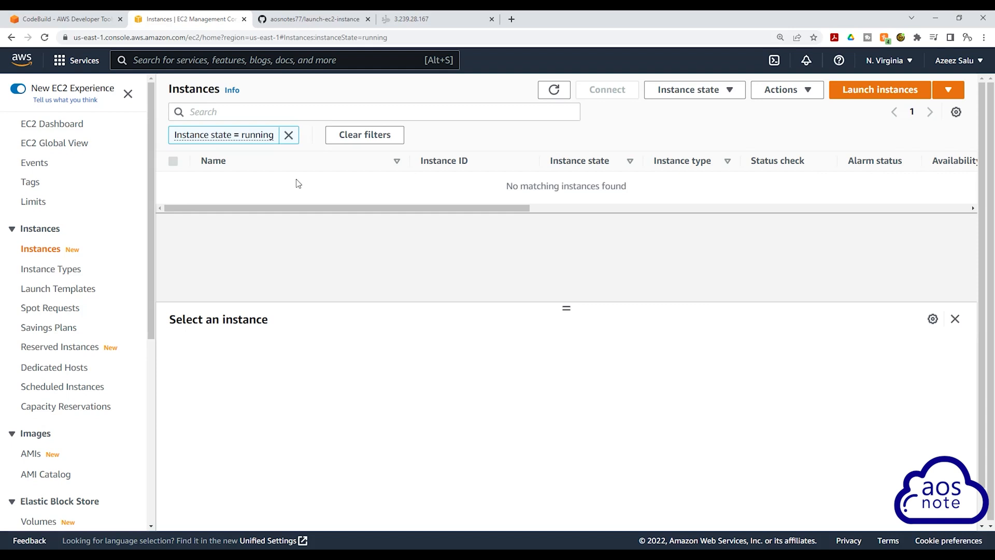
Select the launch-ec2-instance project in the CodeBuild build projects list.
{"action": "left_click", "coordinate": [60, 19]}
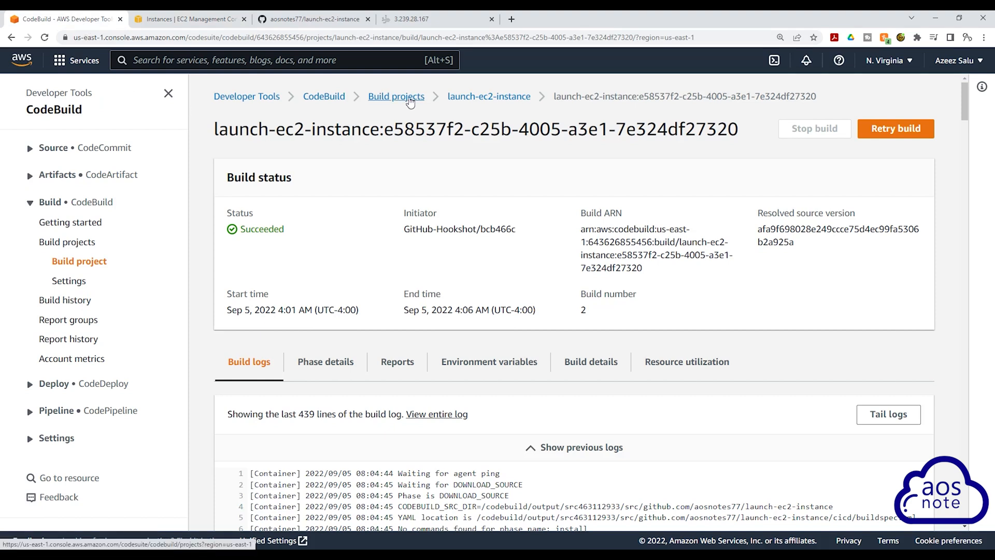
{"action": "left_click", "coordinate": [395, 96]}
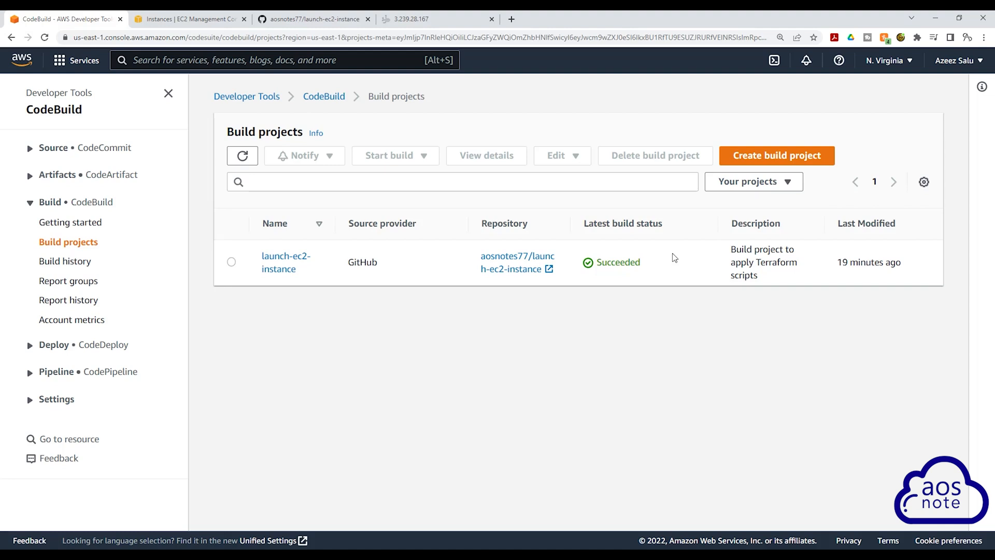
{"action": "mouse_move", "coordinate": [220, 261]}
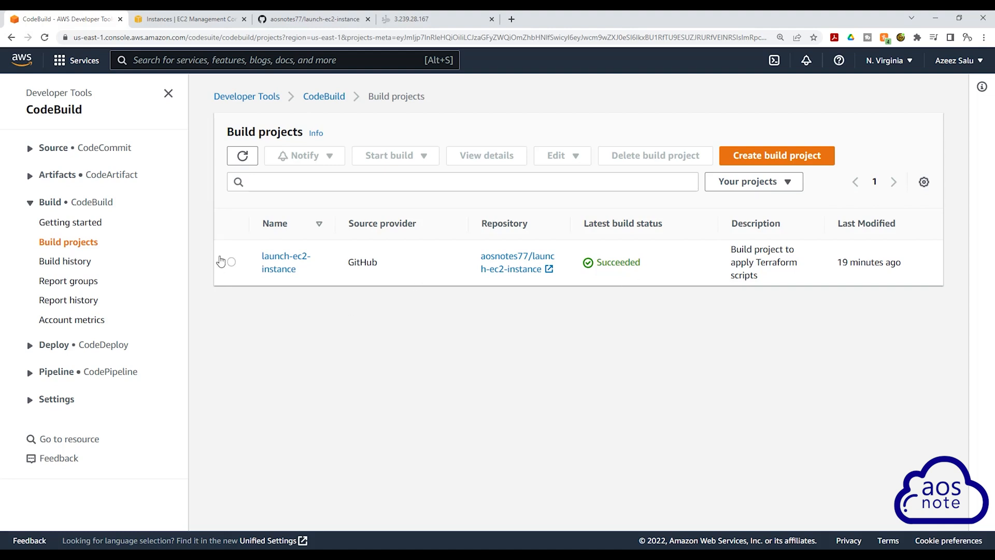
{"action": "left_click", "coordinate": [231, 261]}
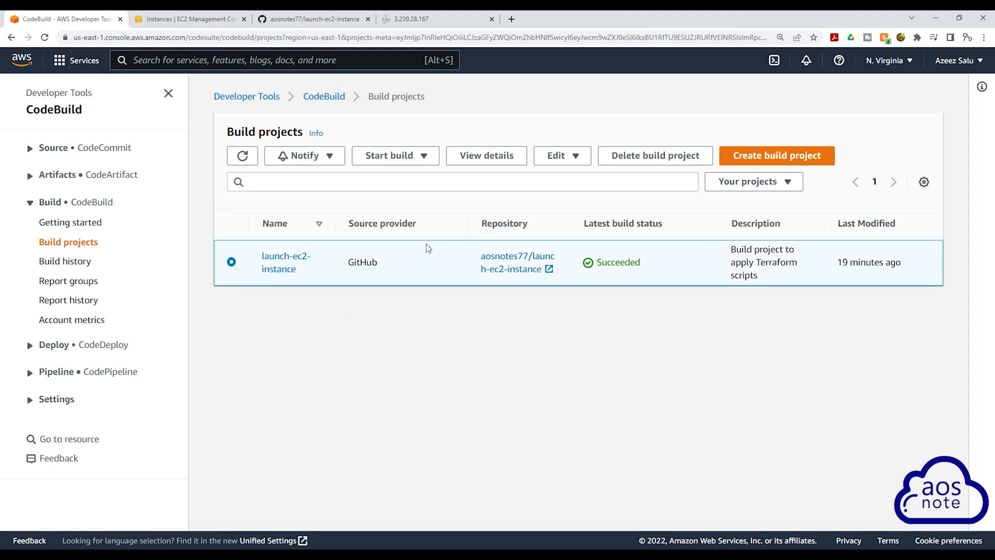
Delete the launch-ec2-instance build project, confirming with 'delete'.
{"action": "left_click", "coordinate": [654, 156]}
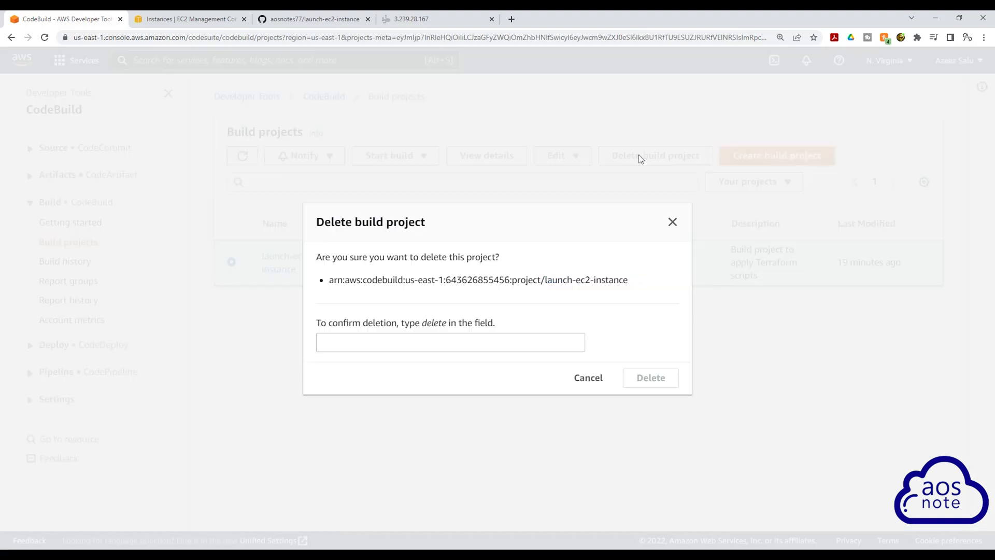
{"action": "left_click", "coordinate": [450, 342]}
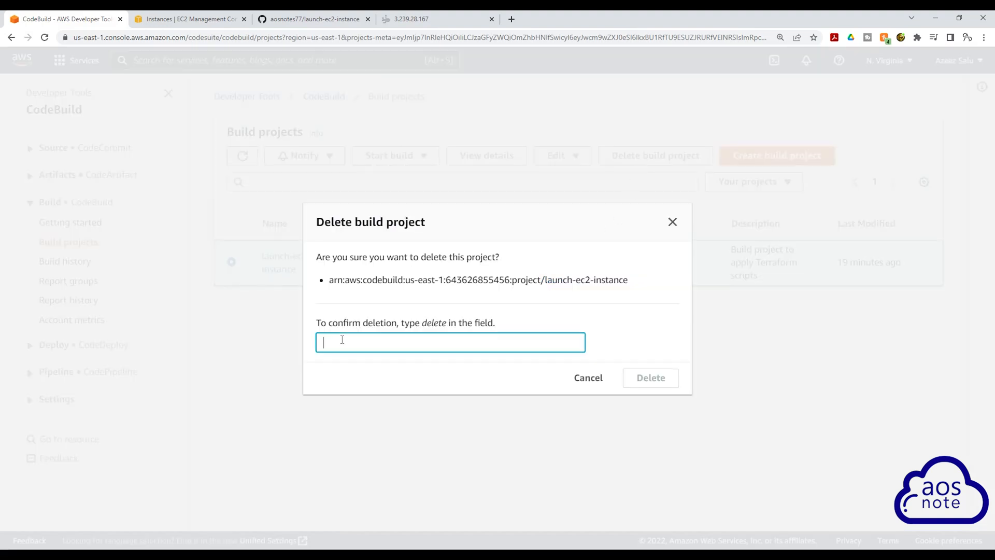
{"action": "type", "text": "delete"}
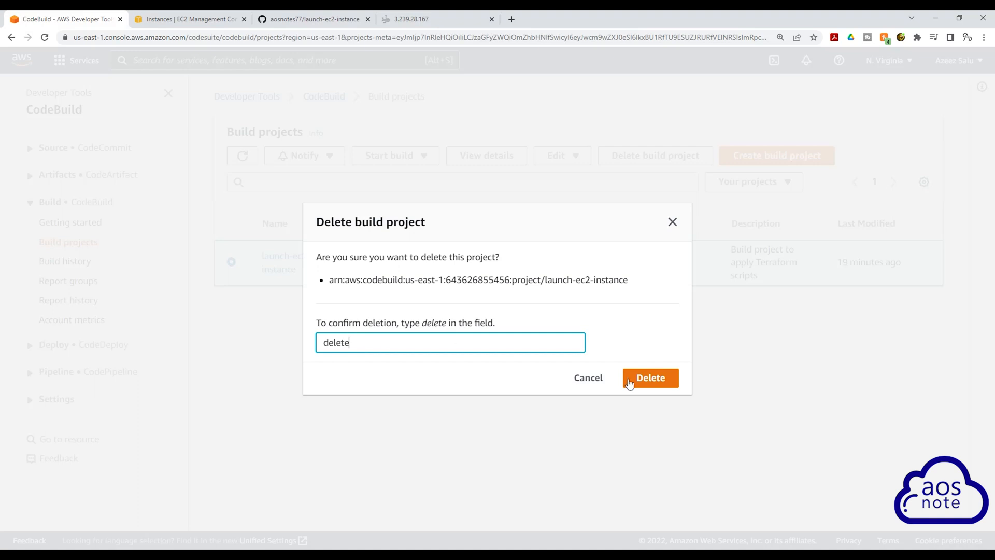
{"action": "left_click", "coordinate": [649, 377]}
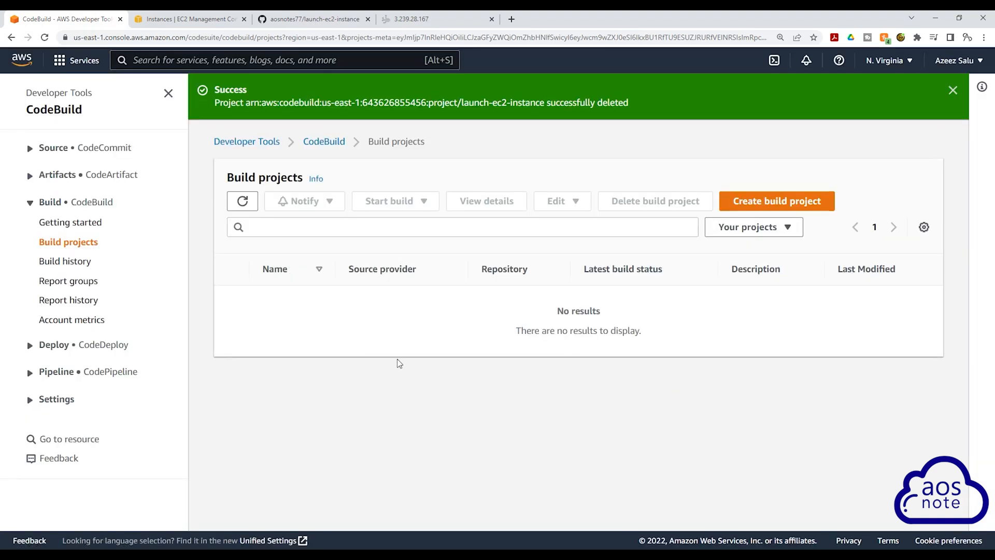
{"action": "mouse_move", "coordinate": [561, 294]}
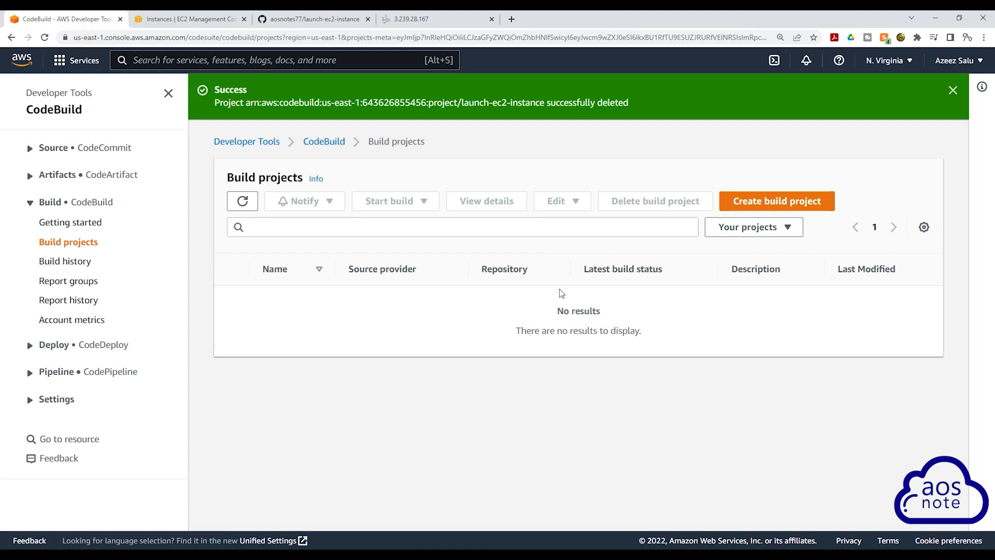